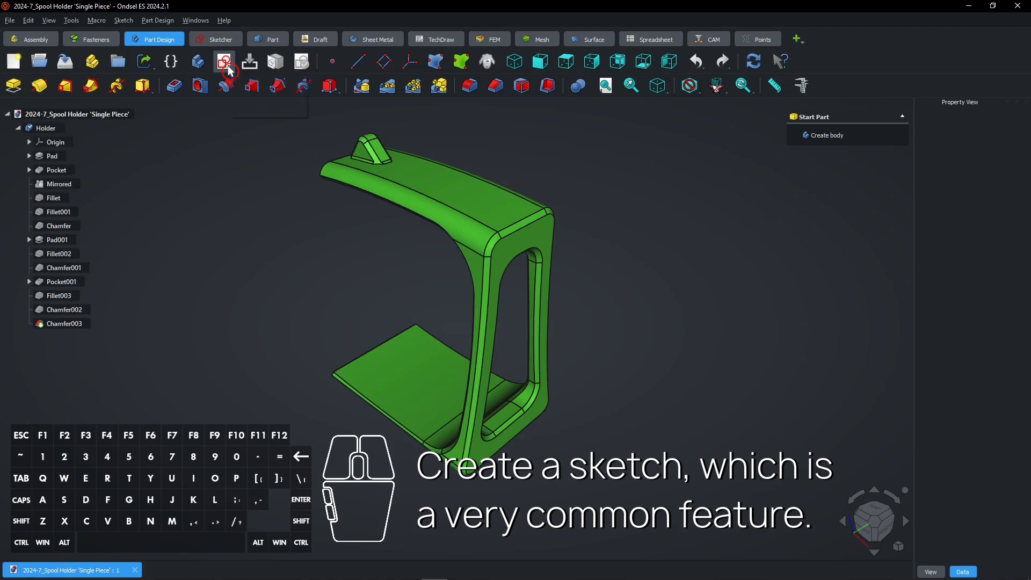
mouse_move(223, 61)
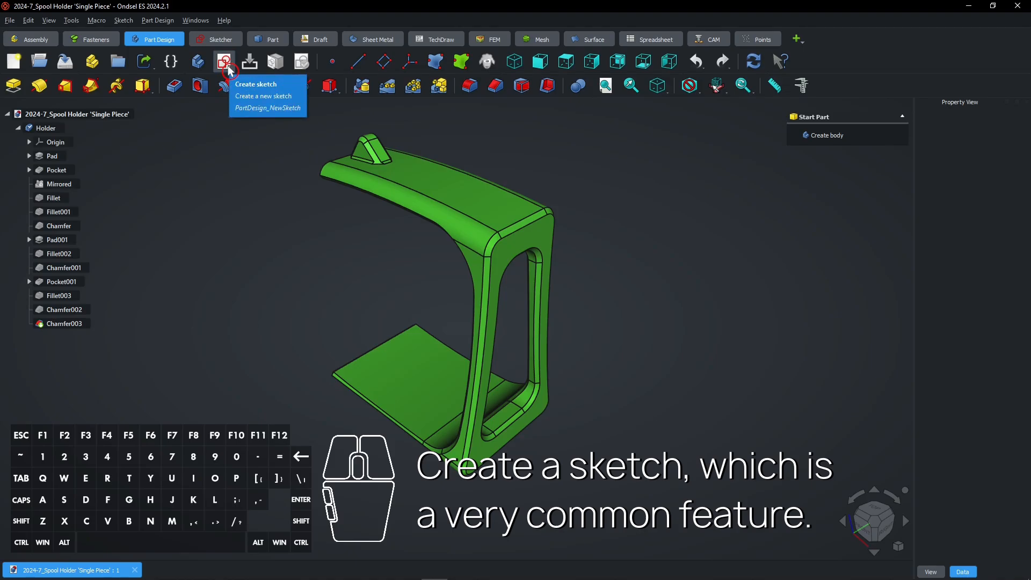
Step: Create a new sketch on the Holder body's XZ-plane
left_click(223, 60)
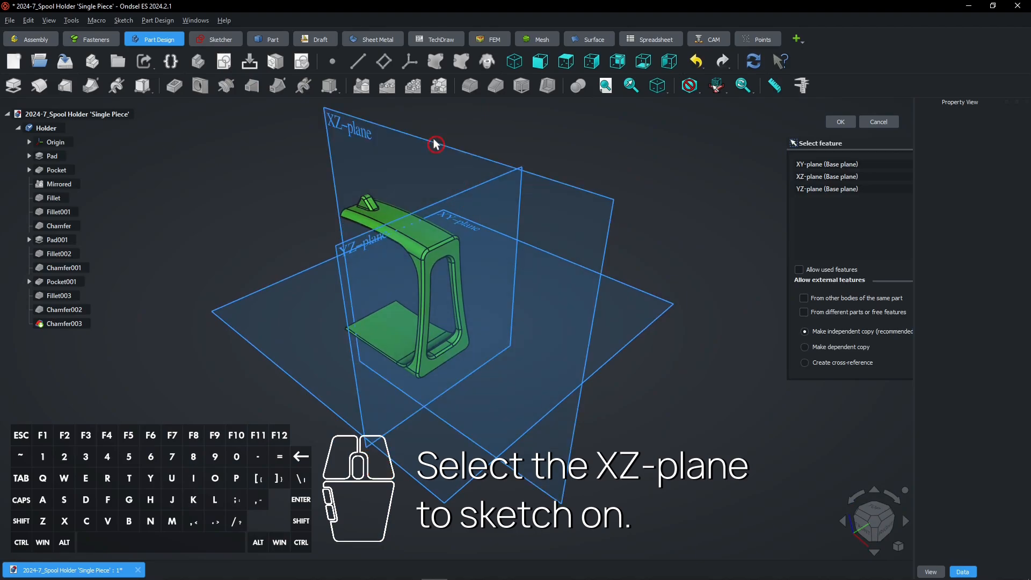
left_click(434, 143)
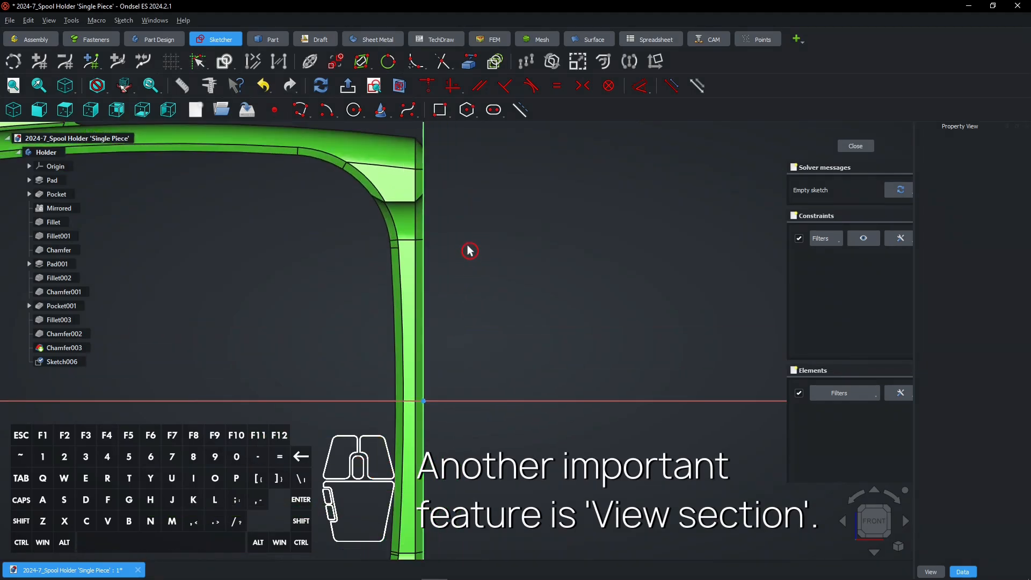
mouse_move(398, 86)
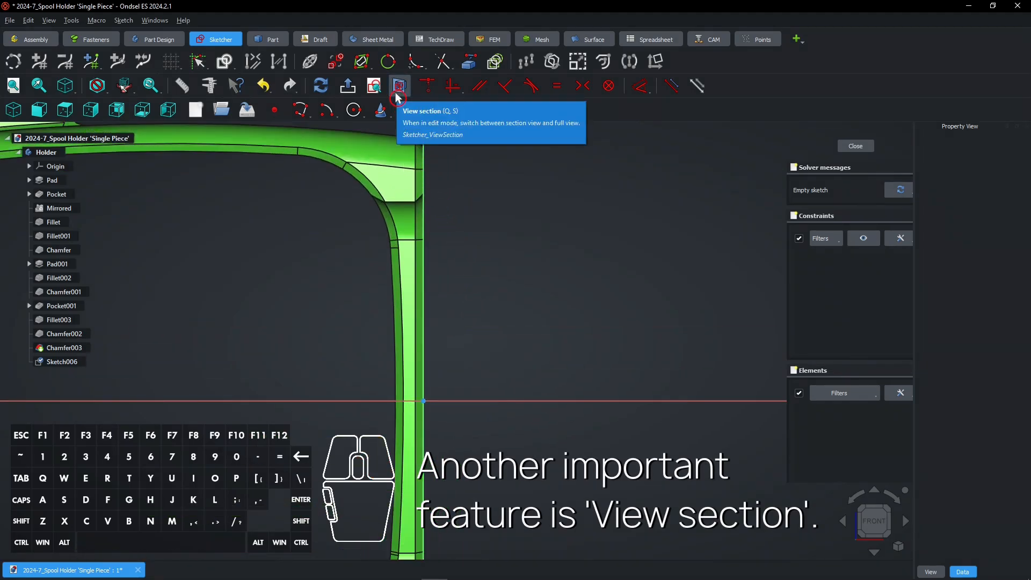
Step: Turn on the section view at the sketch plane and open the Sketcher display preferences
left_click(399, 85)
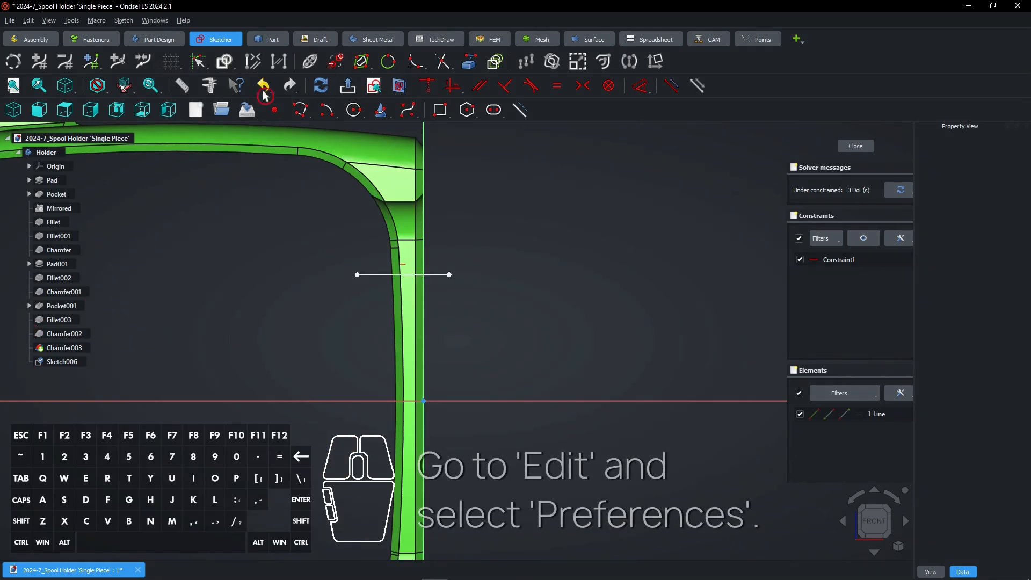
left_click(28, 20)
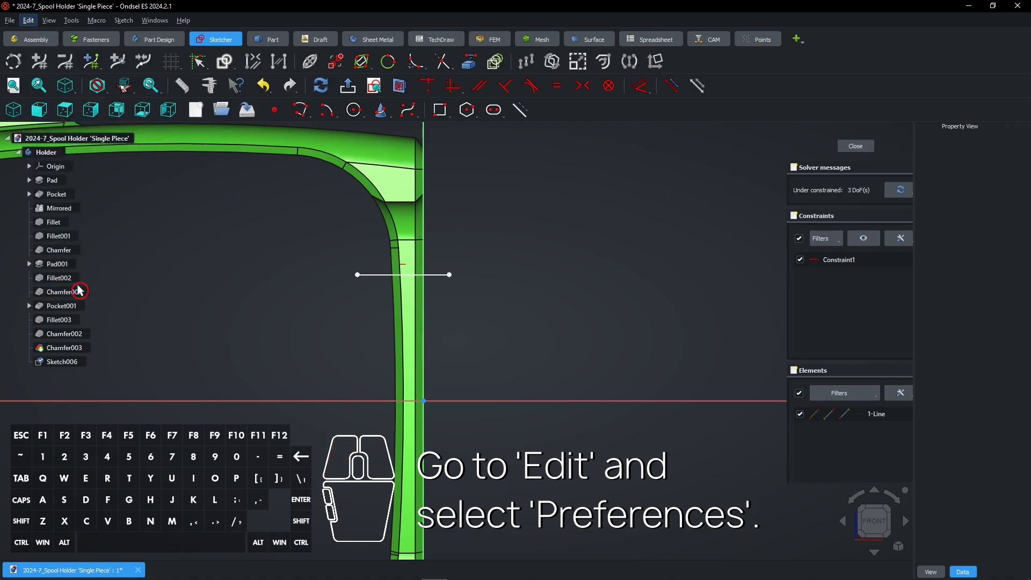
left_click(28, 20)
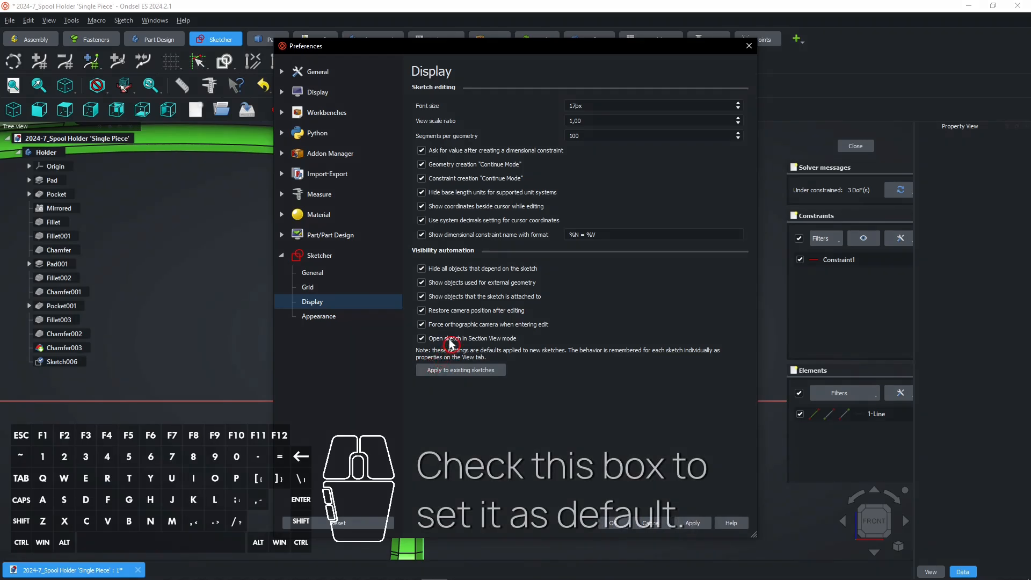
mouse_move(451, 342)
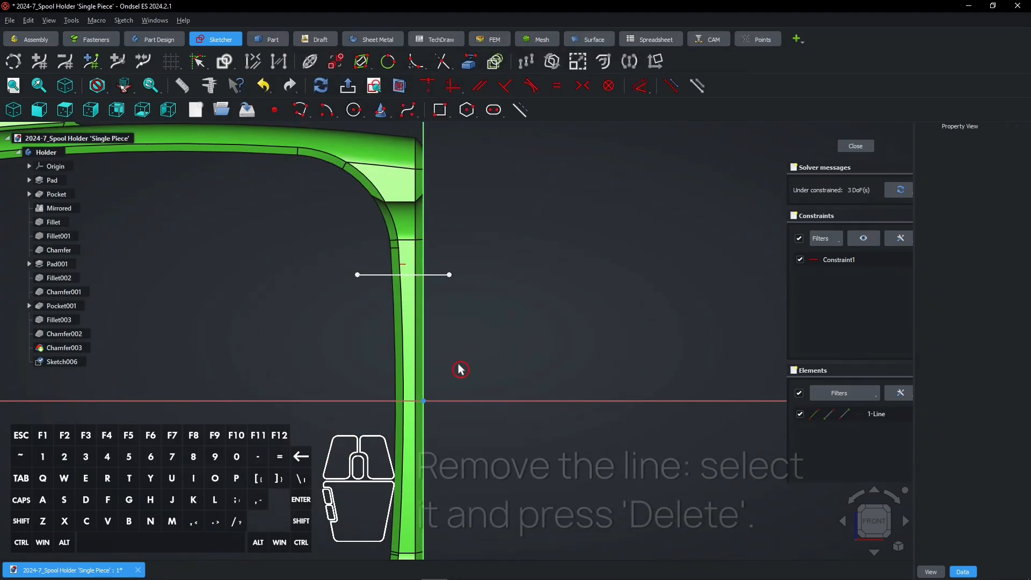
Step: Swap the horizontal line for a circle overlapping the frame edge, then close the sketch
left_click(377, 275)
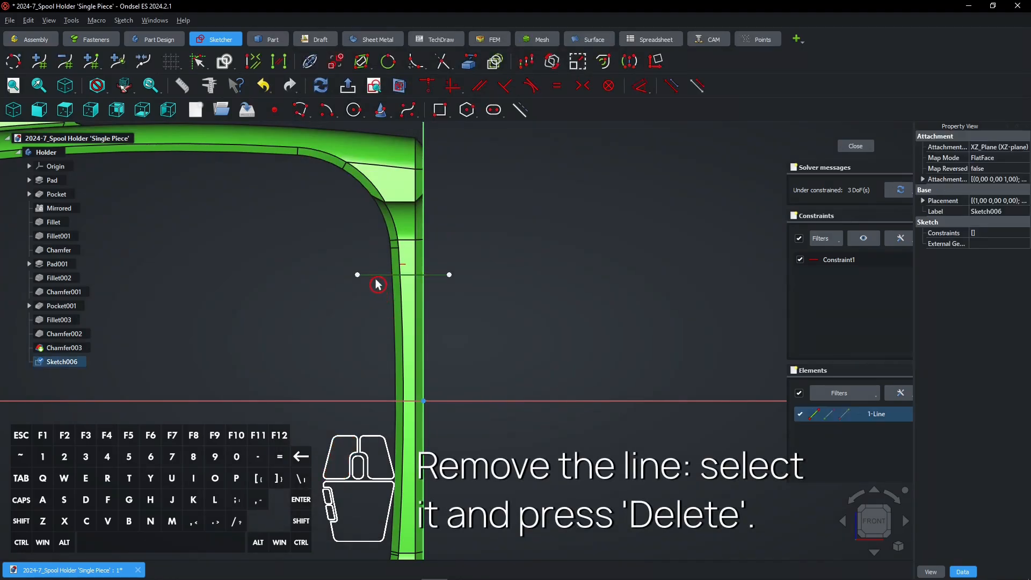
key("Delete")
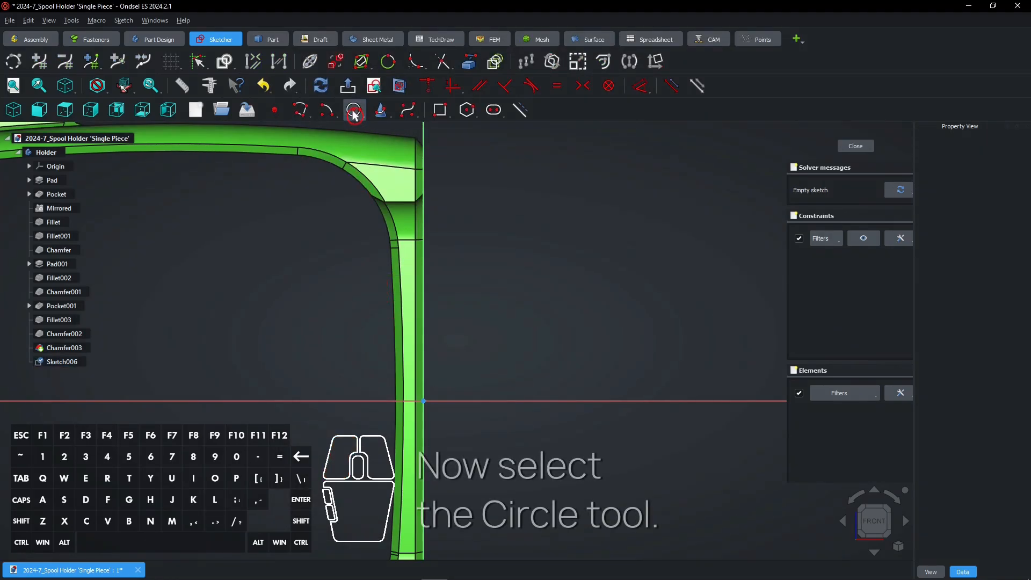
mouse_move(354, 110)
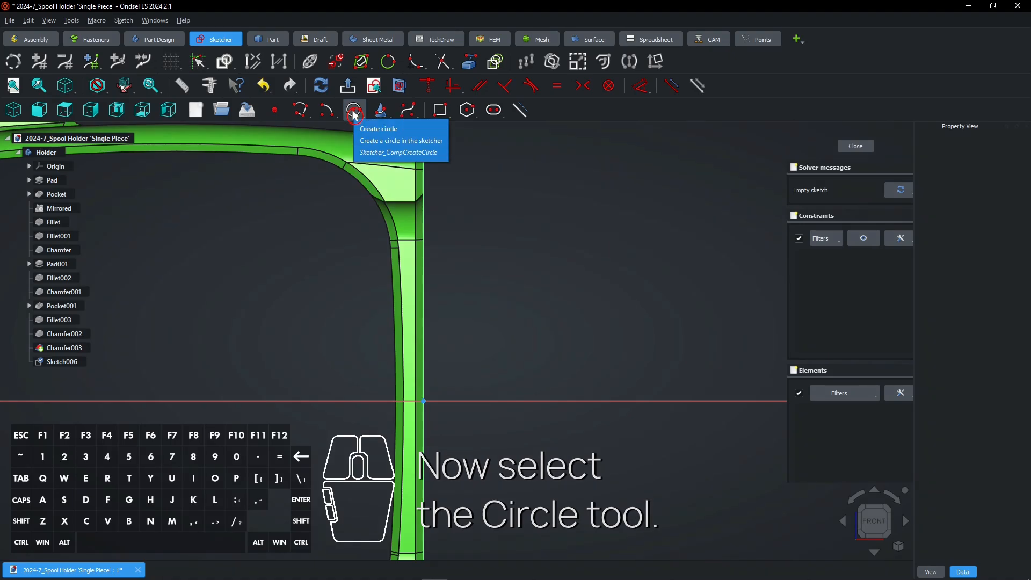
left_click(353, 110)
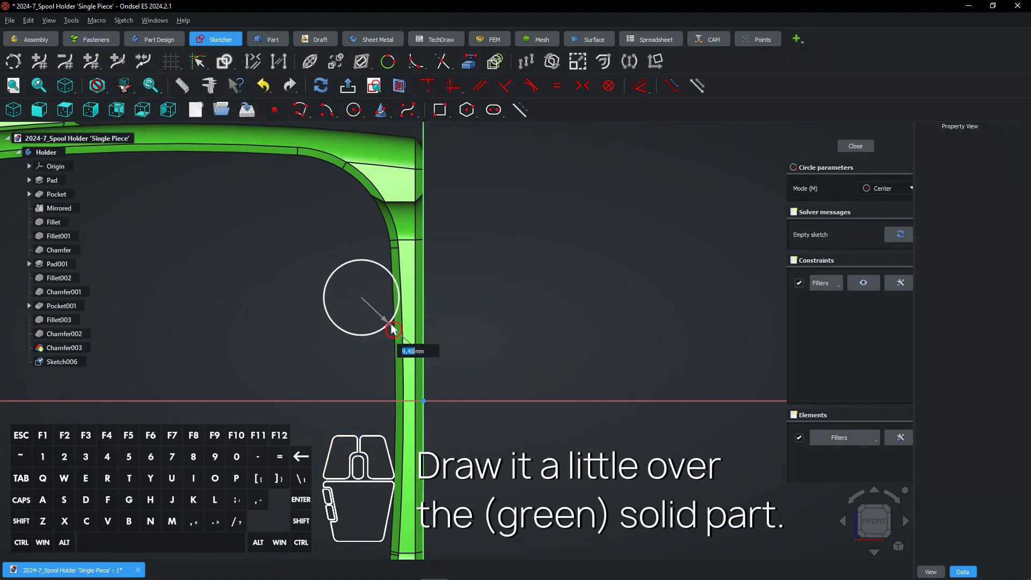
left_click(391, 330)
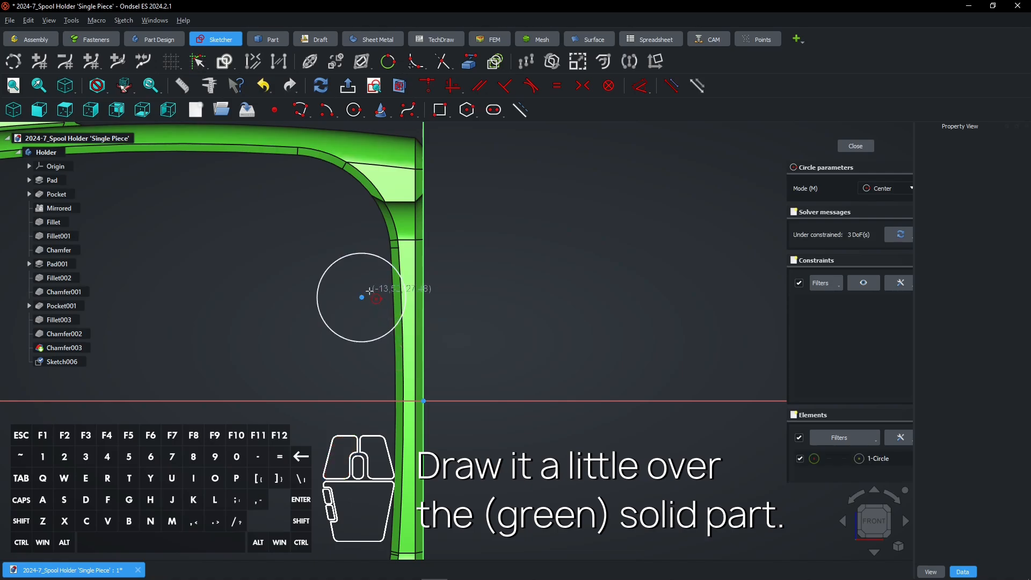
left_click(370, 297)
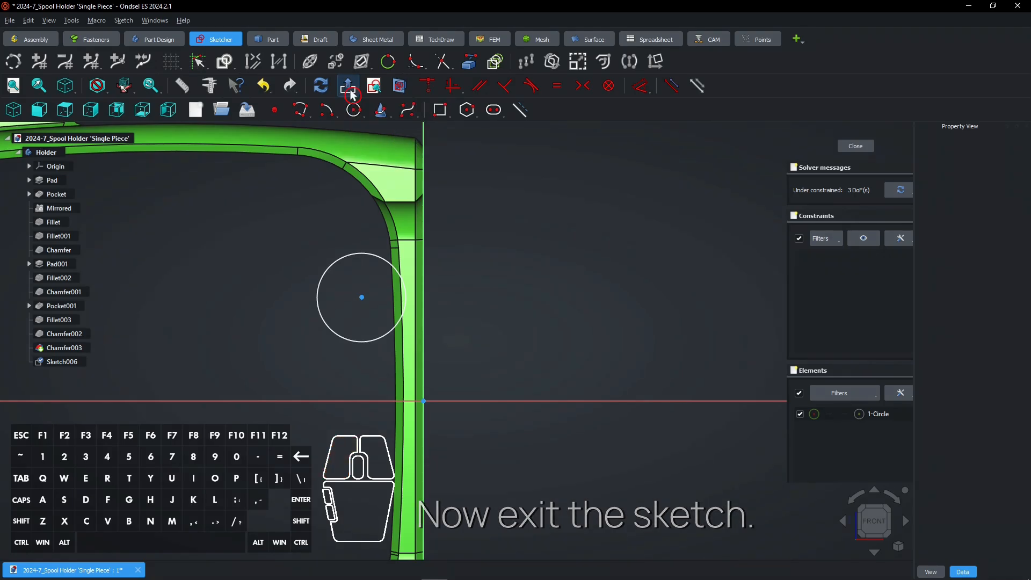
left_click(855, 145)
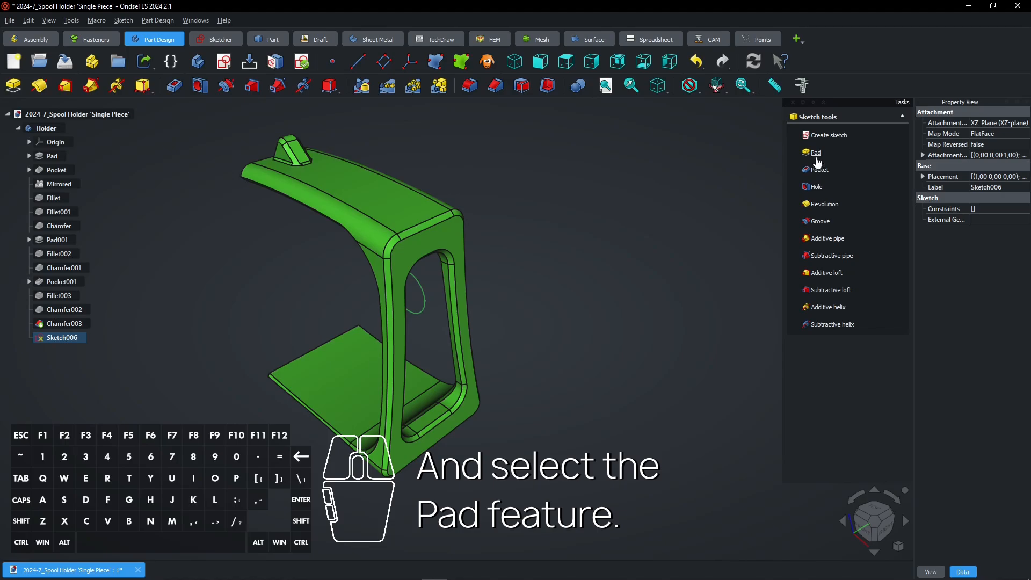
mouse_move(816, 152)
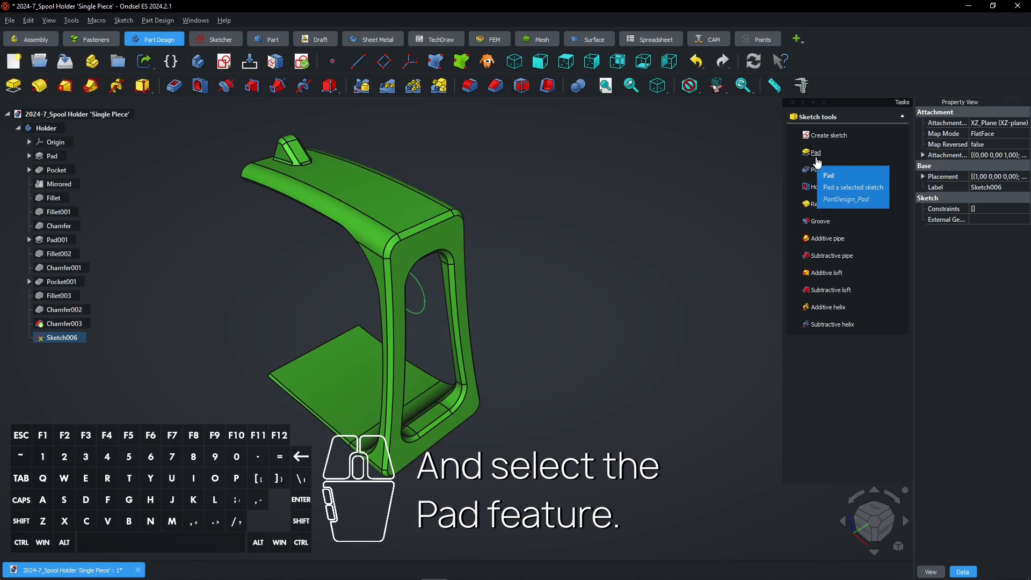
Step: Pad the circle symmetric to plane with a 75 mm length as Pad002
left_click(815, 152)
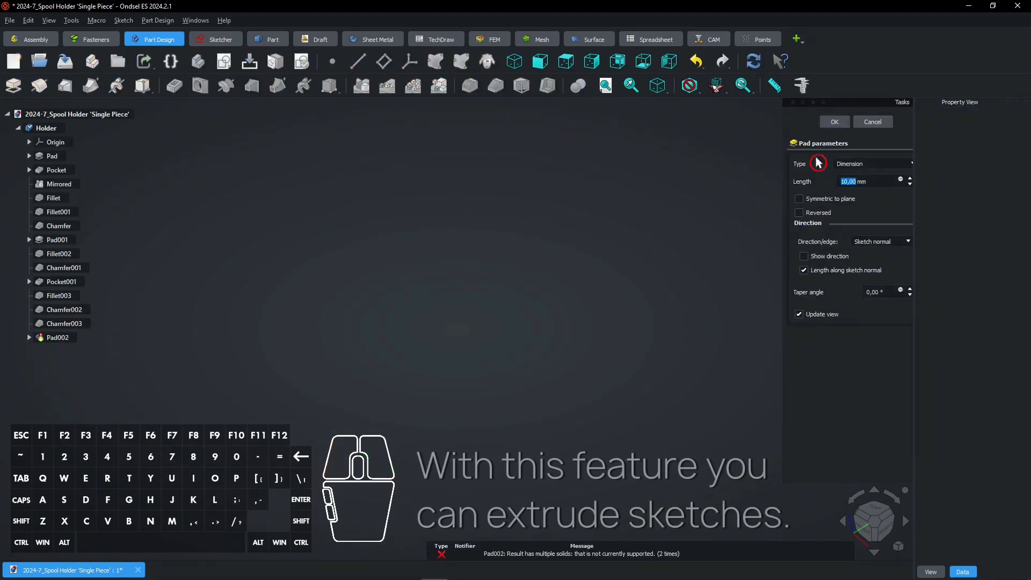
left_click(798, 199)
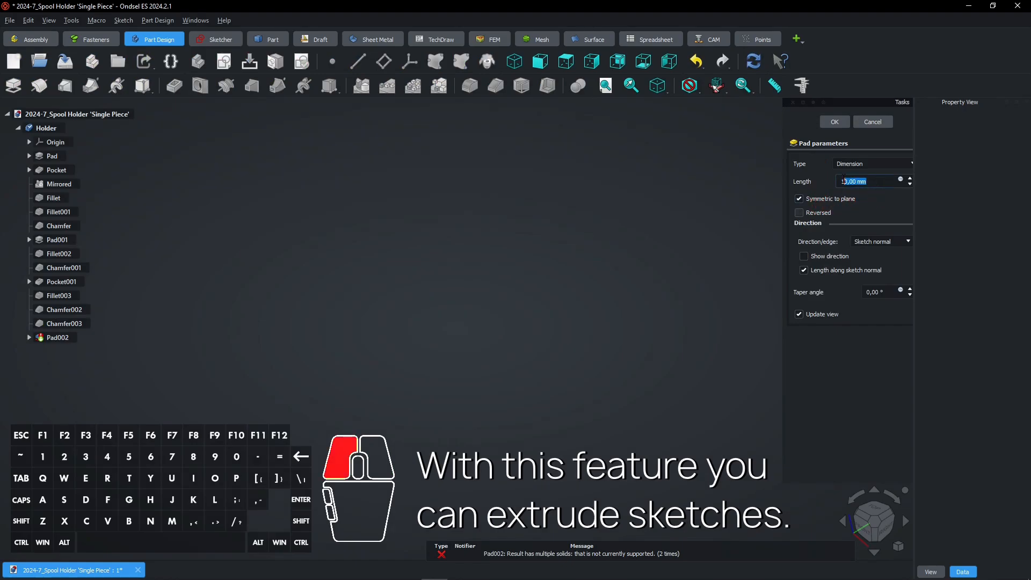
type("50")
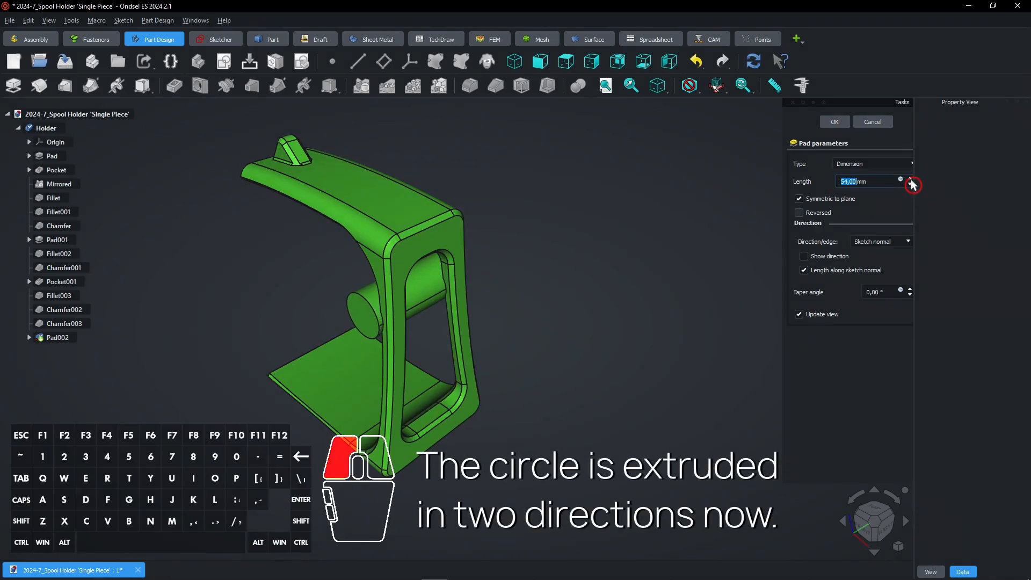
left_click(900, 179)
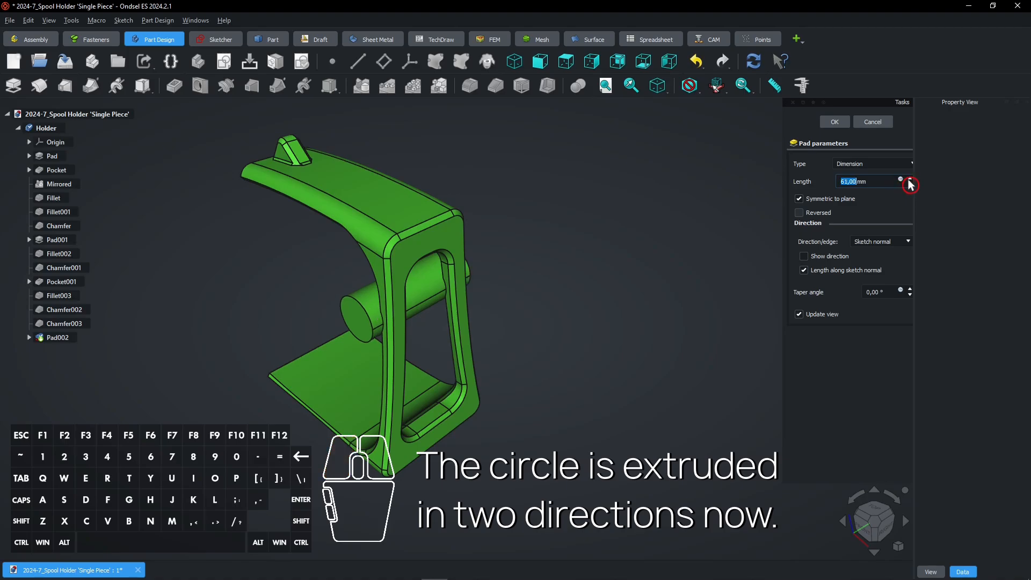
left_click(910, 179)
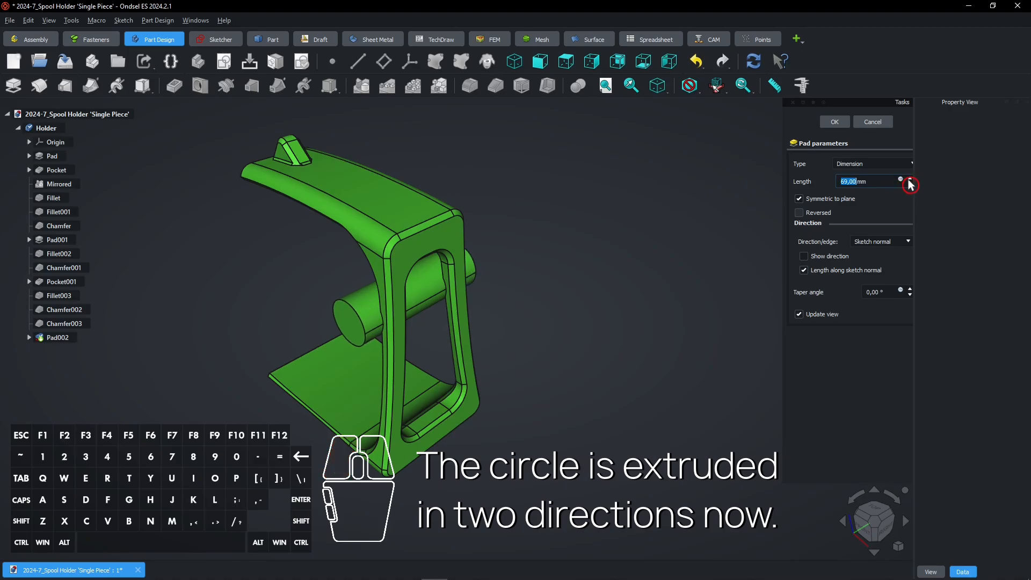
left_click(909, 178)
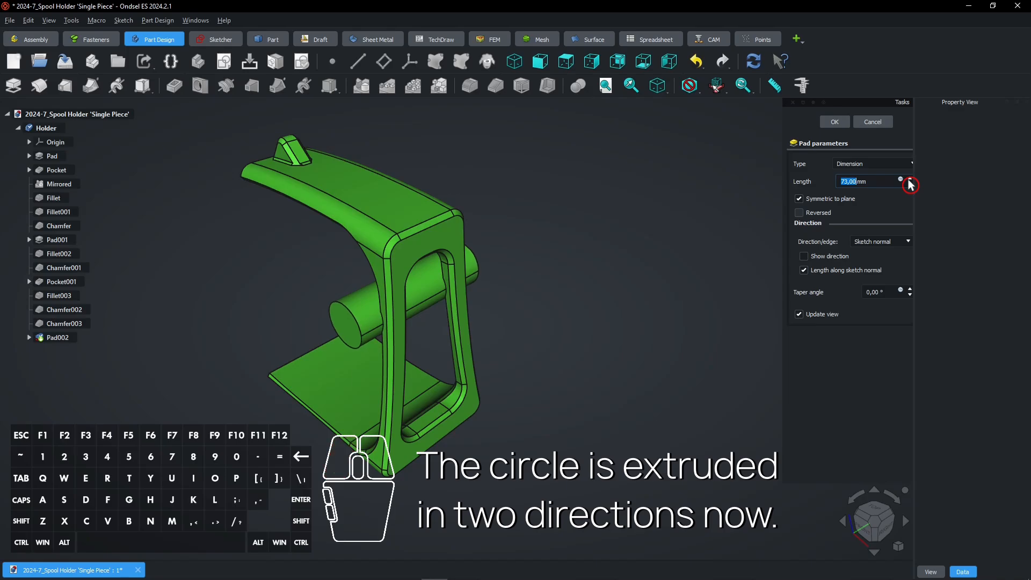
left_click(900, 179)
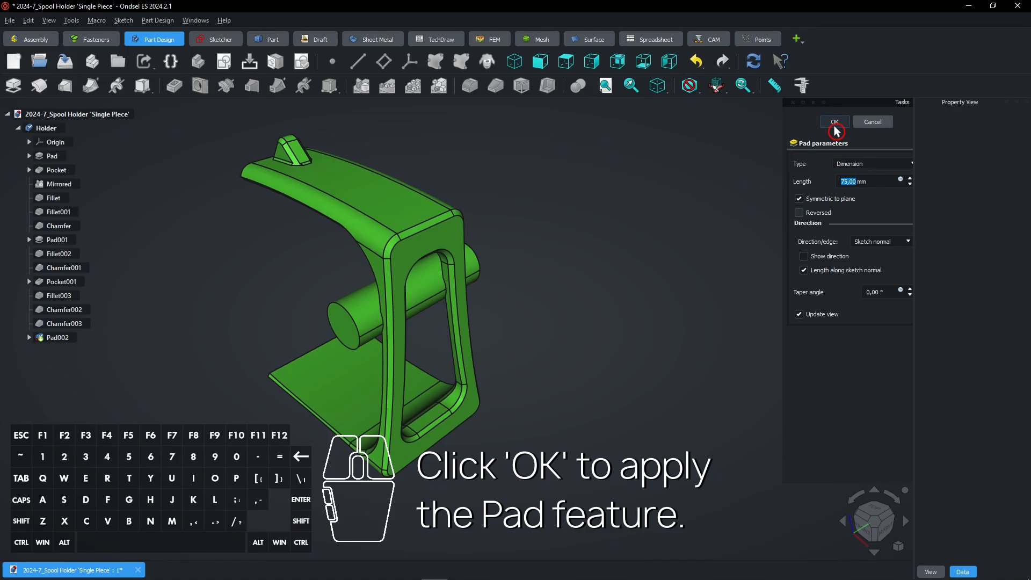
left_click(834, 122)
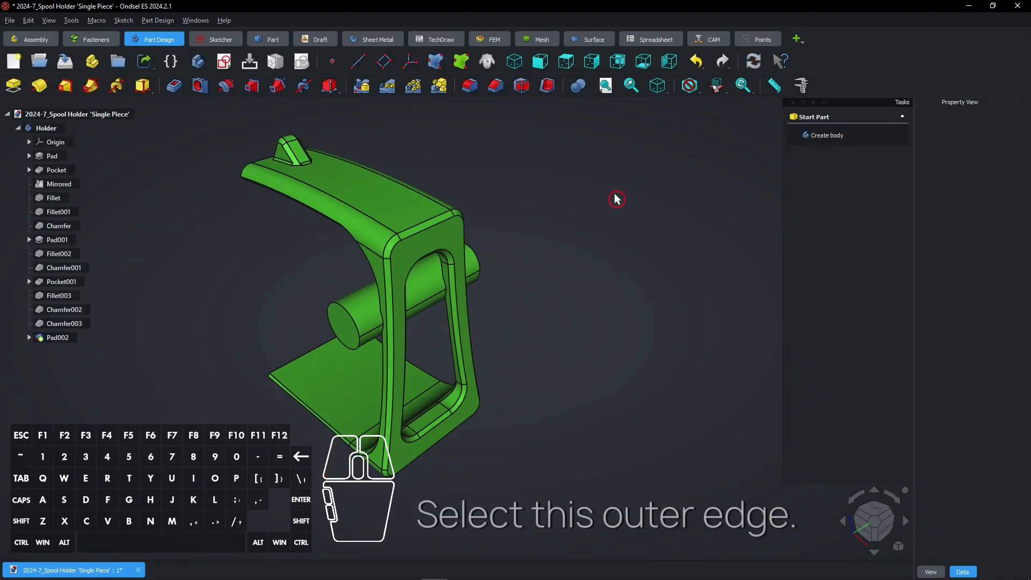
Step: Fillet the cylinder's outer end edge with a 5 mm radius (Fillet004)
left_click(352, 322)
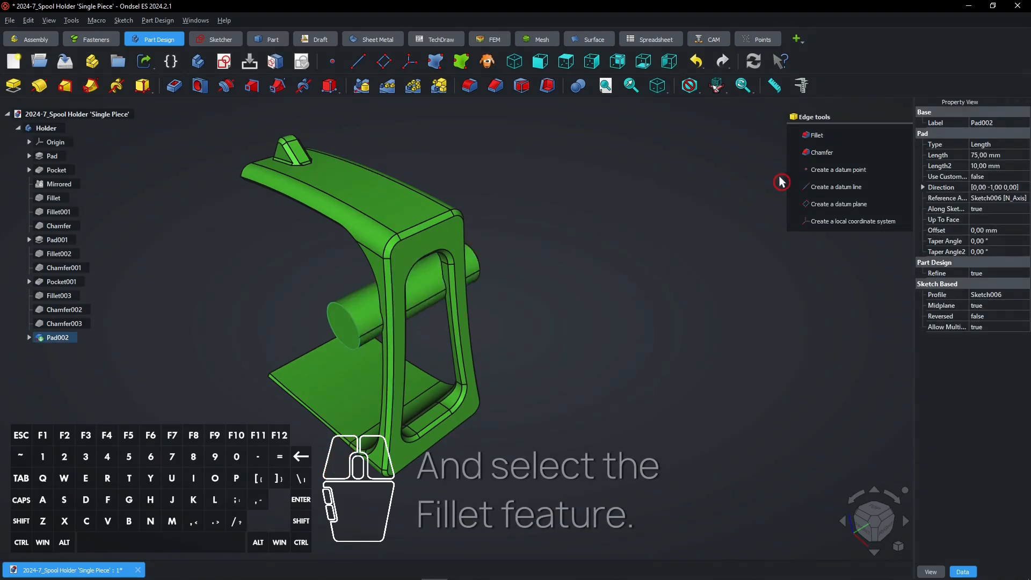
mouse_move(815, 135)
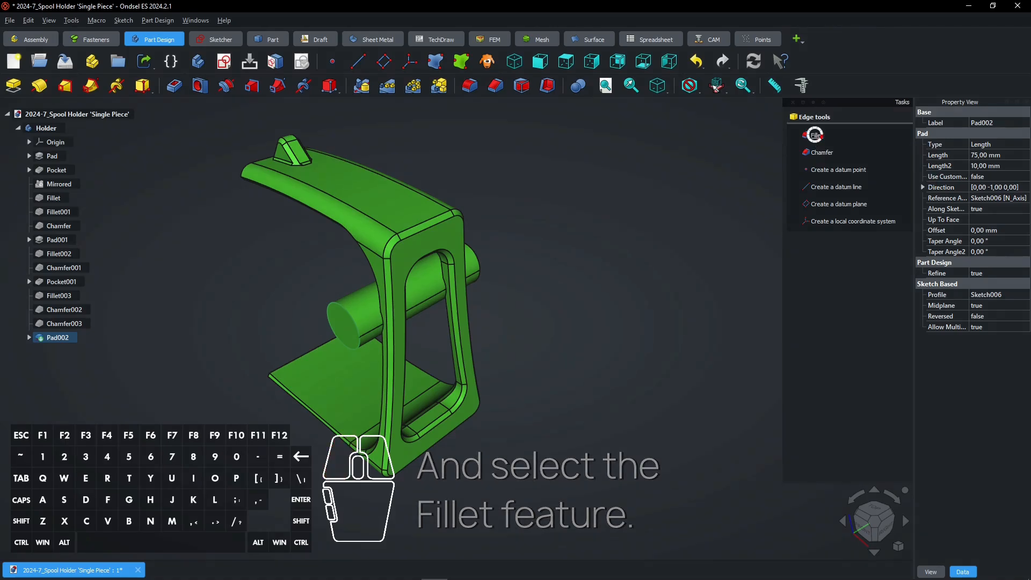
left_click(815, 134)
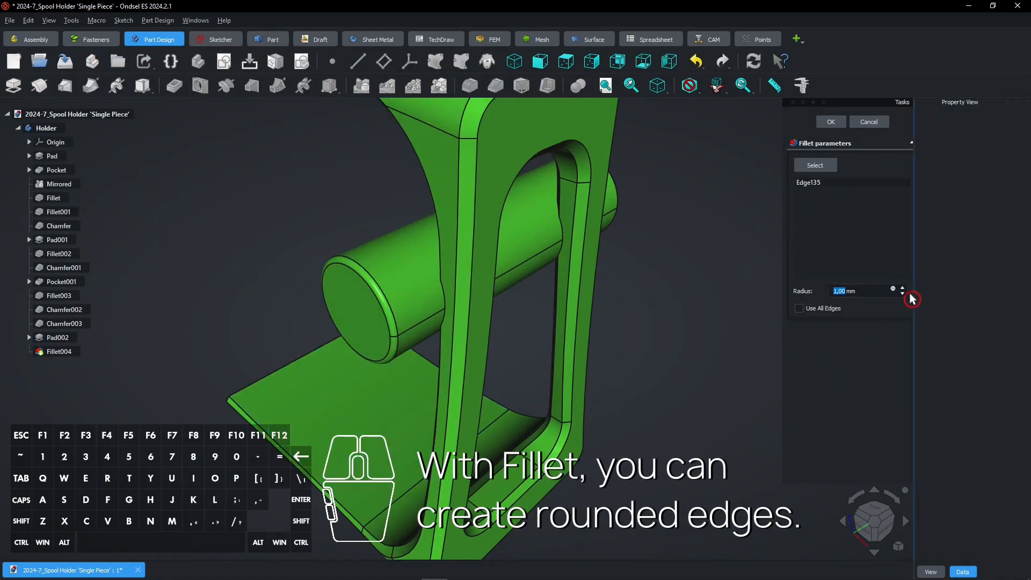
left_click(902, 287)
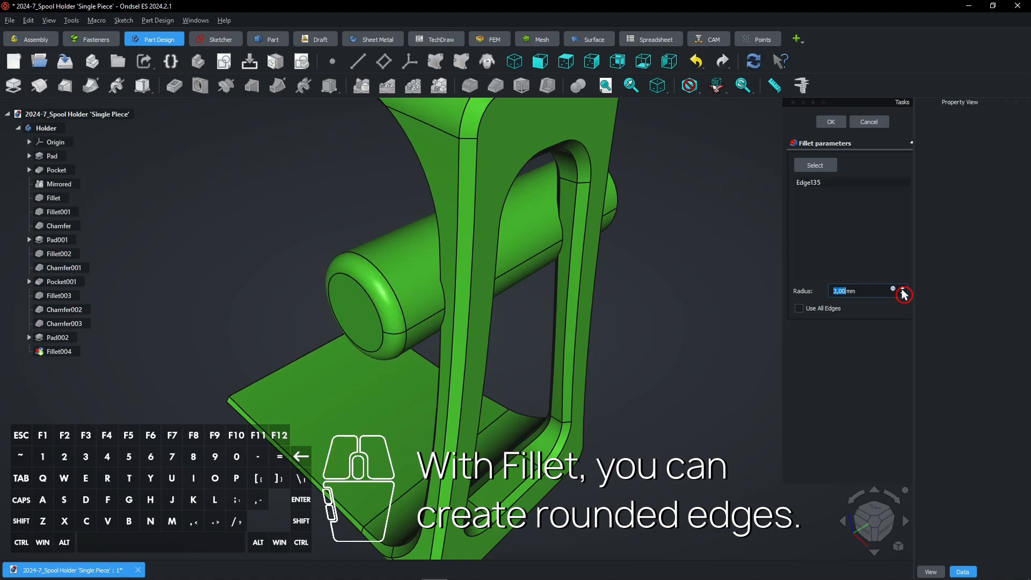
left_click(901, 289)
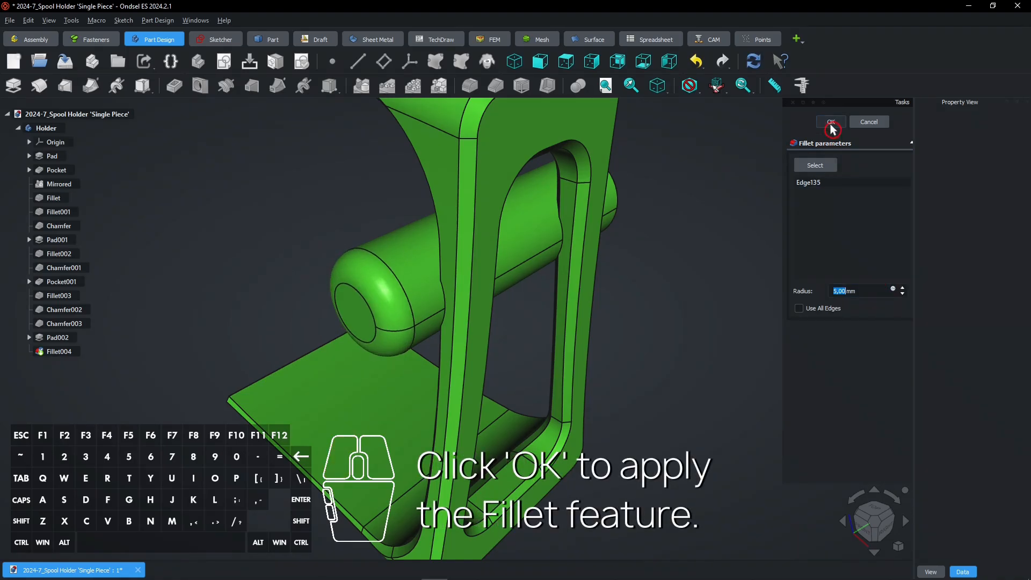
left_click(831, 122)
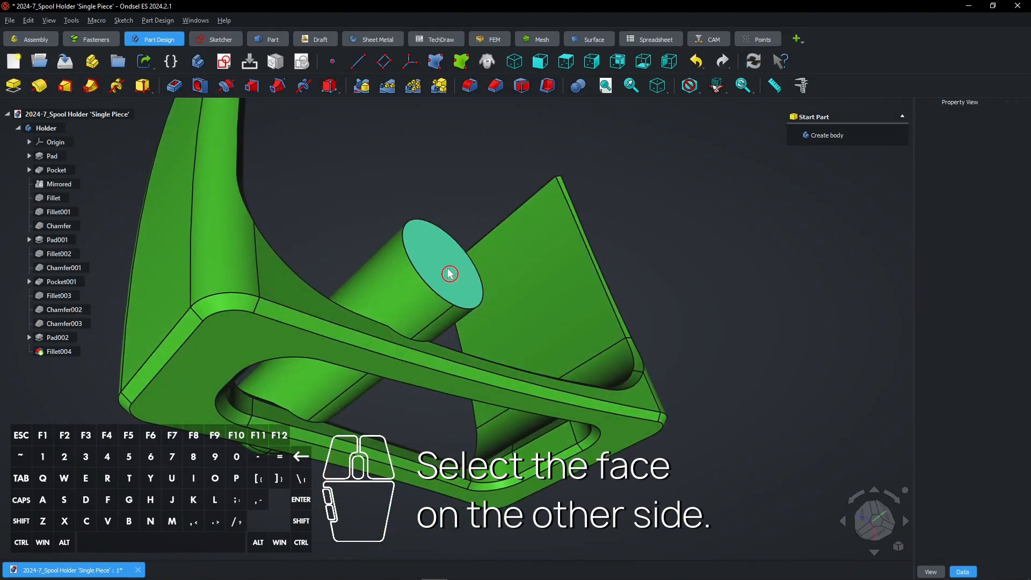
Step: Chamfer the crossbar's opposite end face (Face19) by 5 mm as Chamfer004
left_click(448, 273)
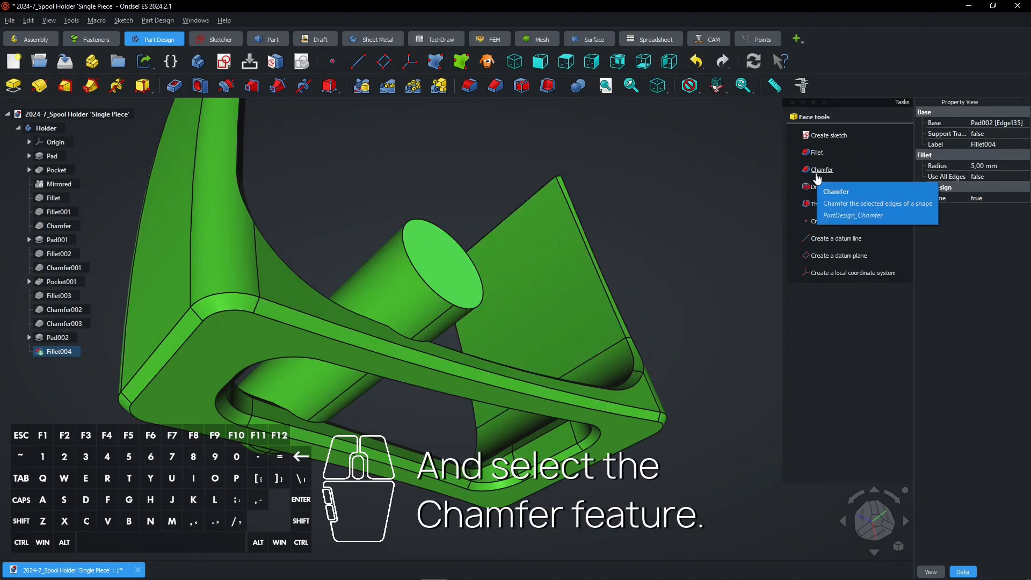
left_click(821, 170)
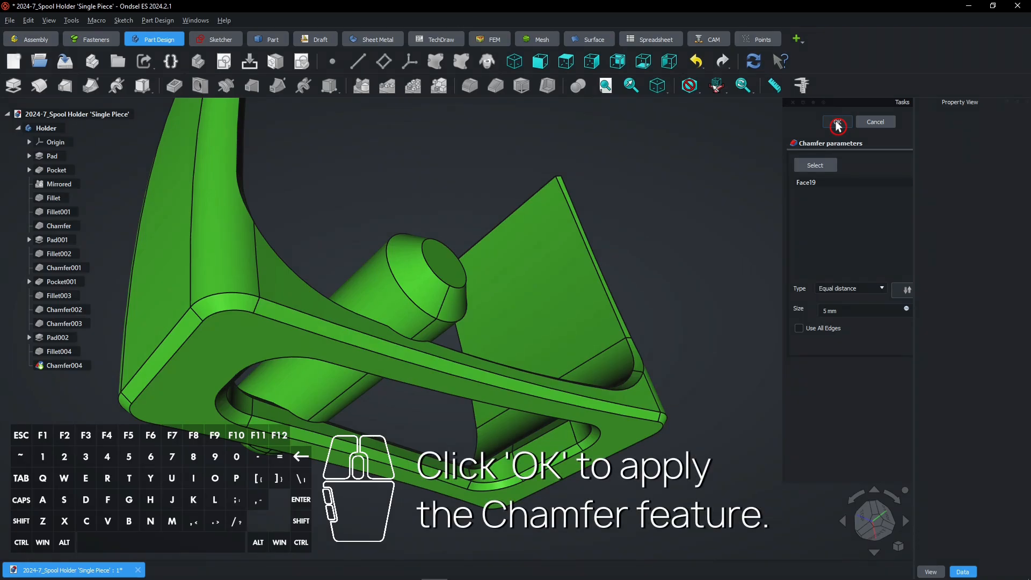
left_click(836, 122)
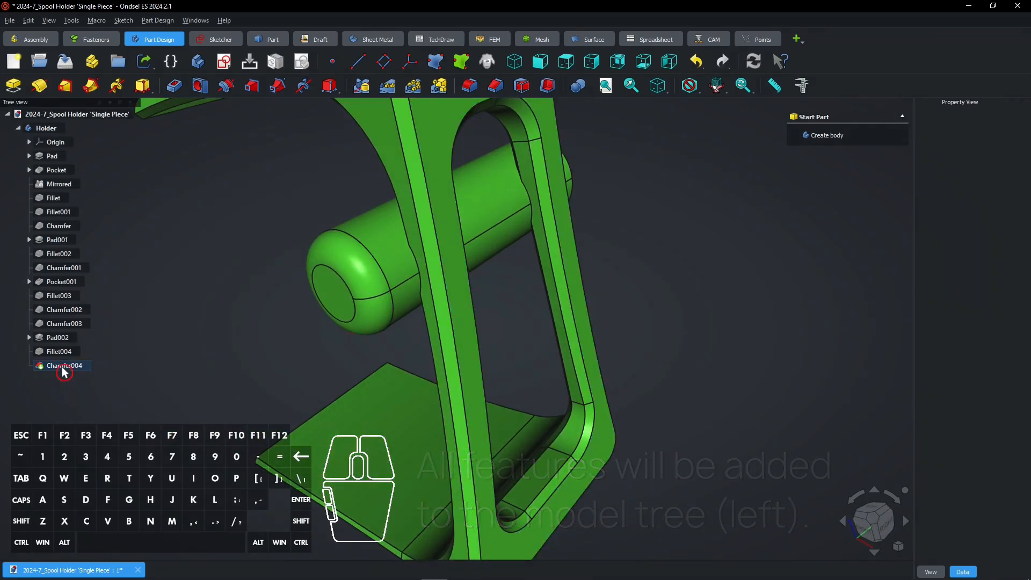
Step: Delete Fillet004 and Chamfer004, leaving Pad002 selected
left_click(59, 351)
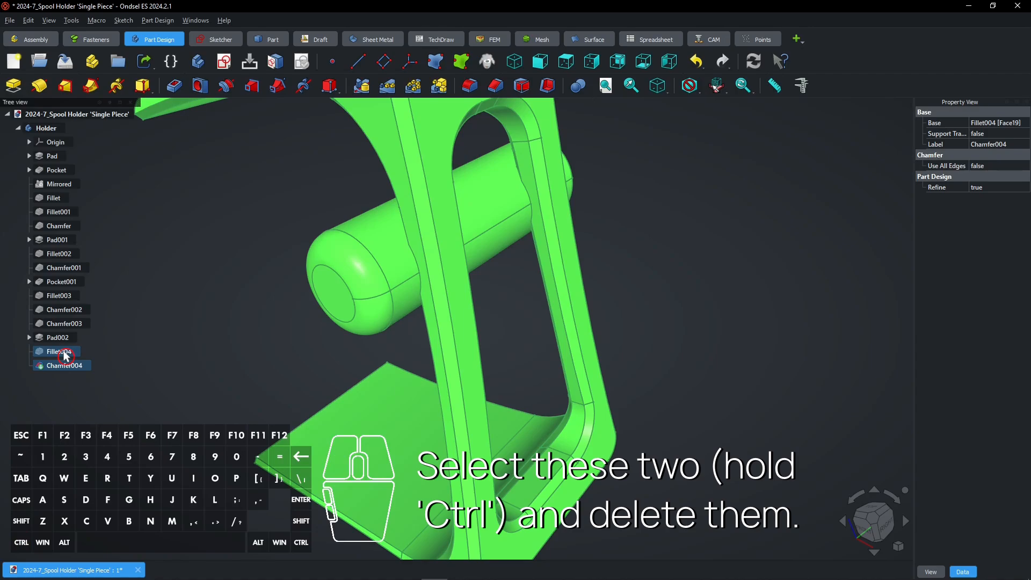
key("Delete")
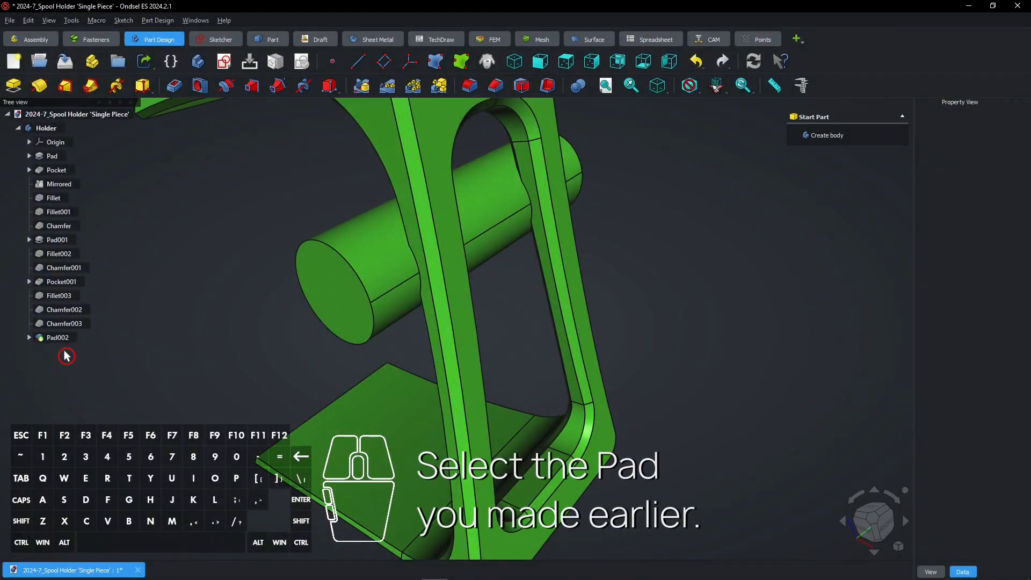
left_click(56, 337)
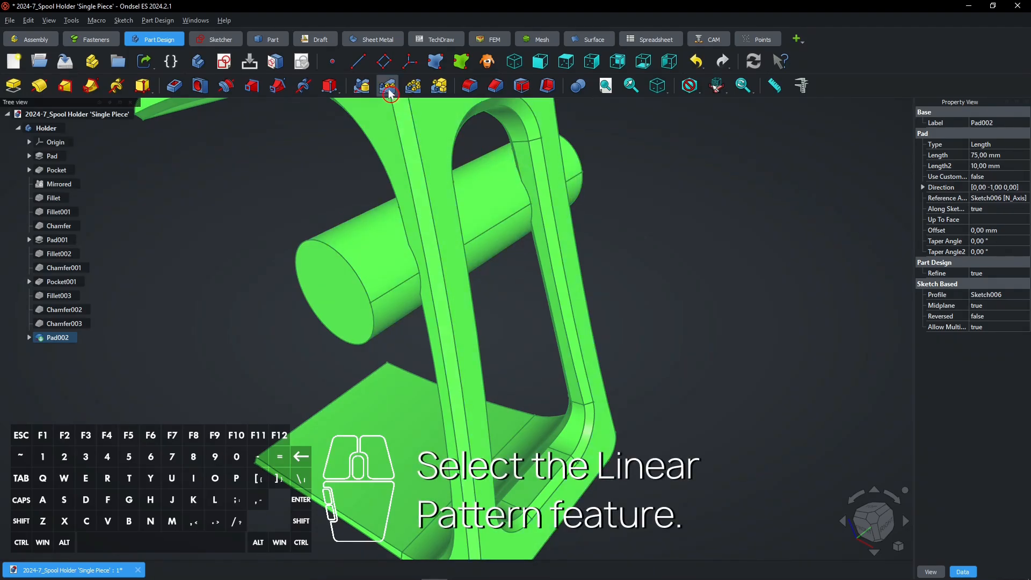
mouse_move(387, 85)
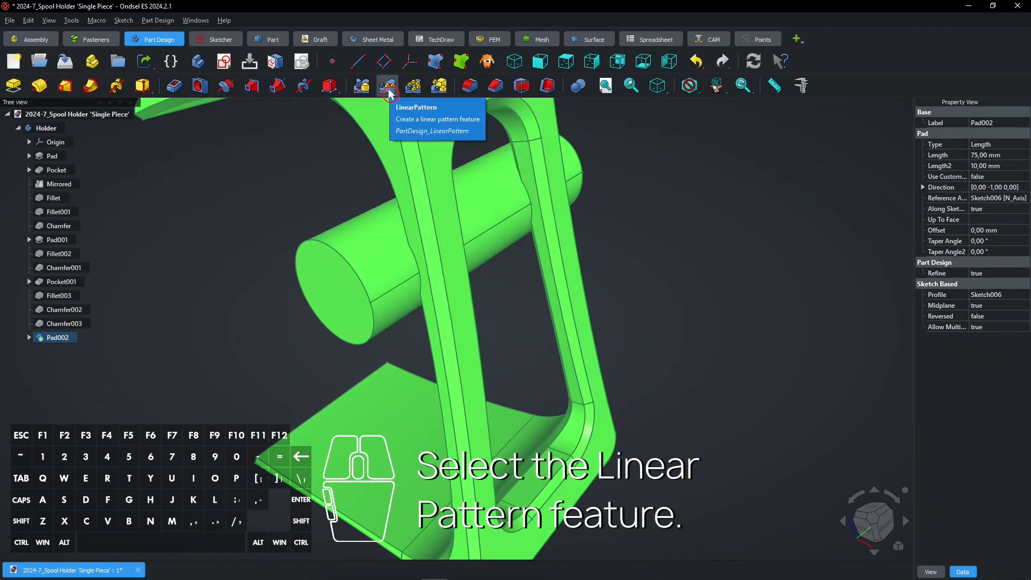
Step: Linear-pattern Pad002 along reversed Z axis: Offset mode, 30 mm, 3 occurrences
left_click(387, 85)
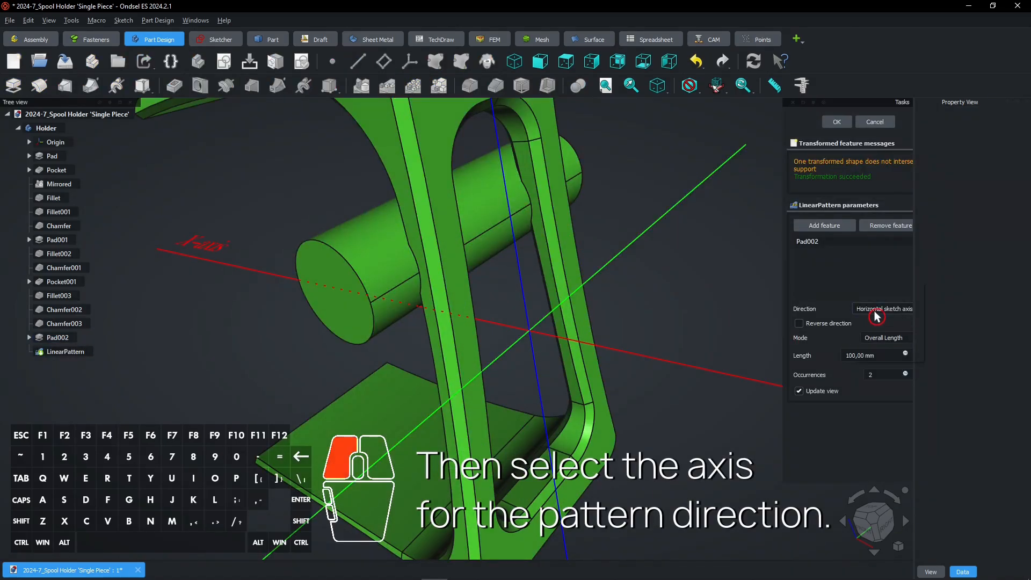
left_click(882, 308)
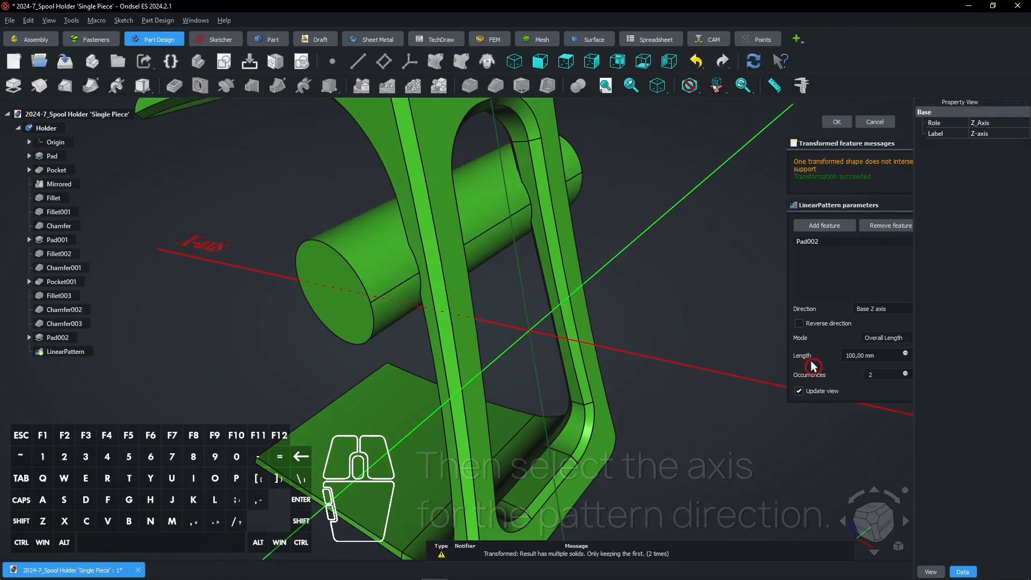
left_click(884, 337)
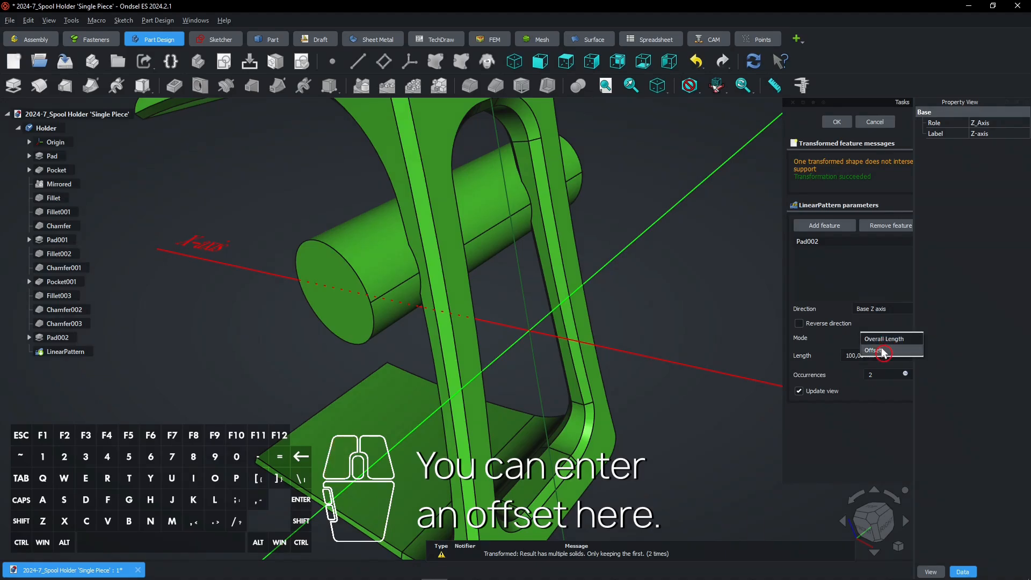
left_click(875, 349)
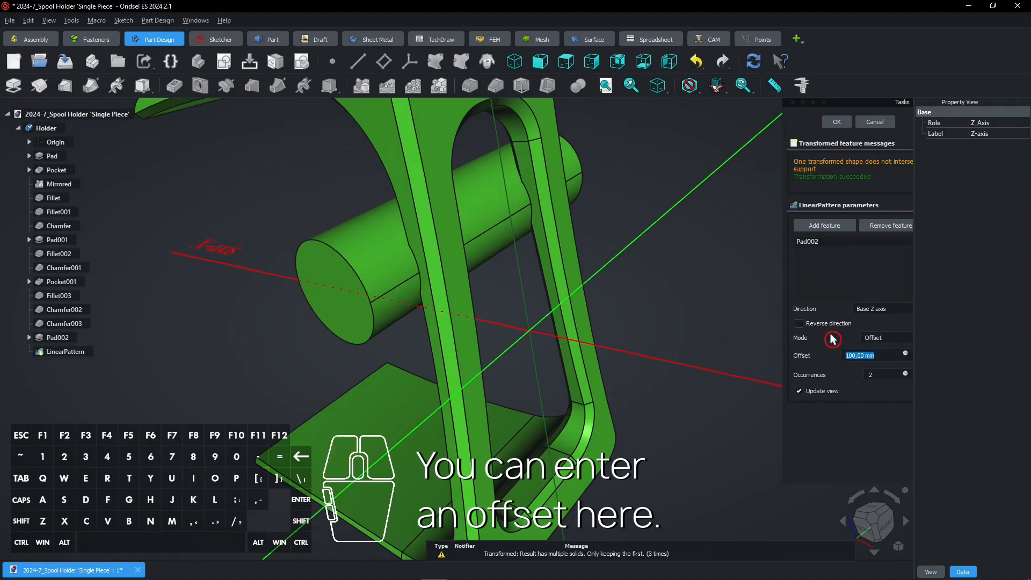
type("50")
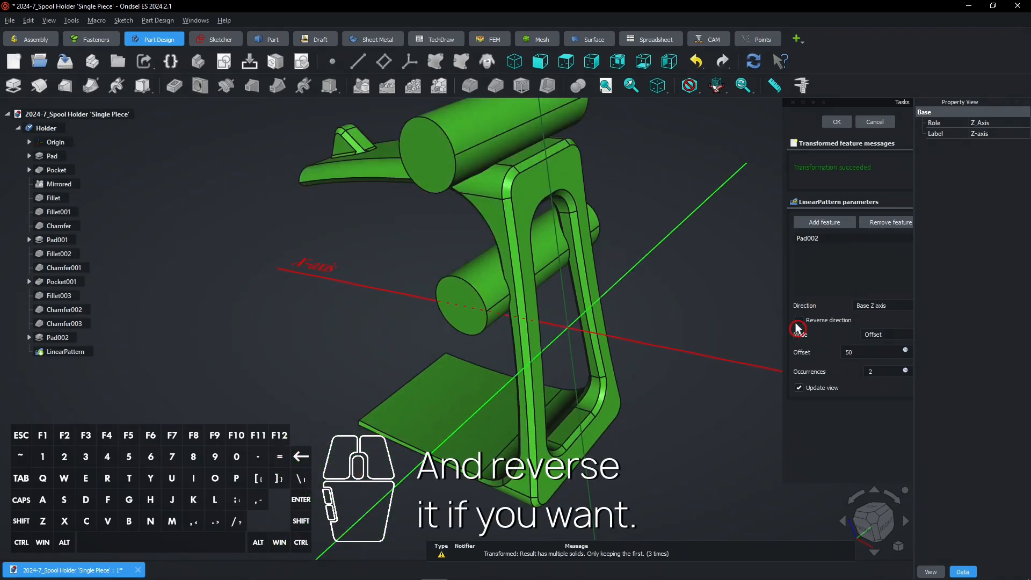
left_click(798, 320)
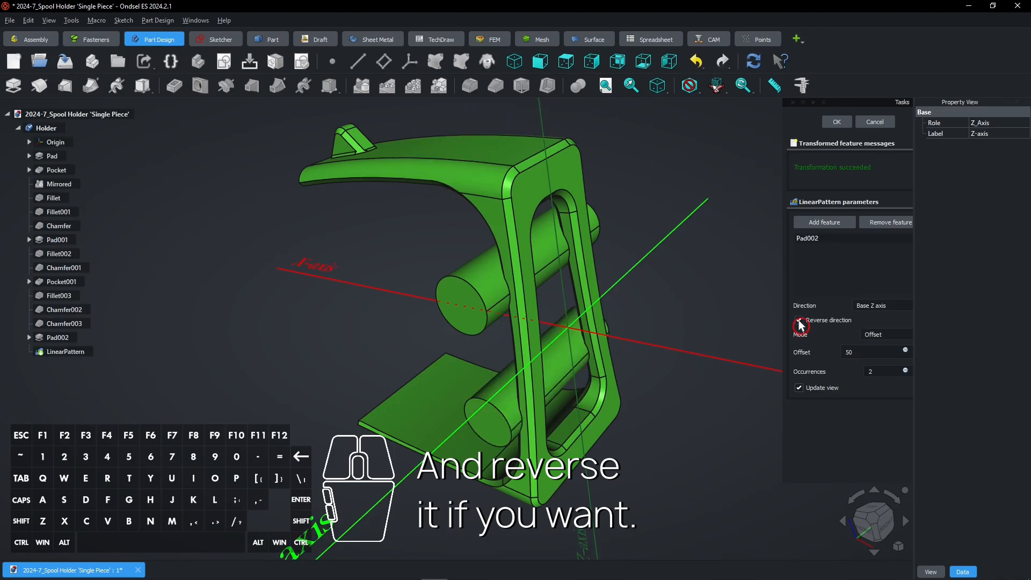
left_click(798, 320)
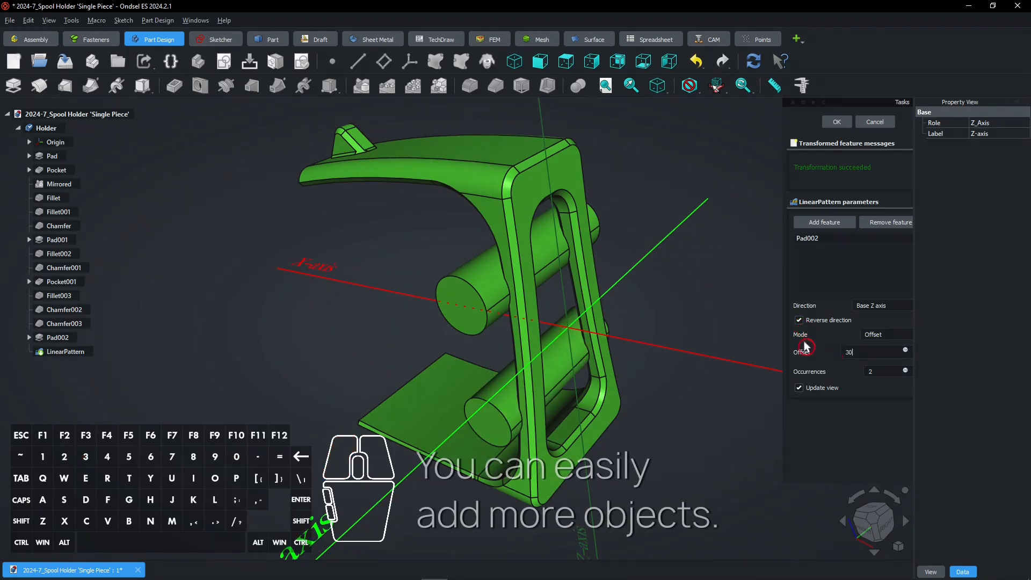
left_click(875, 371)
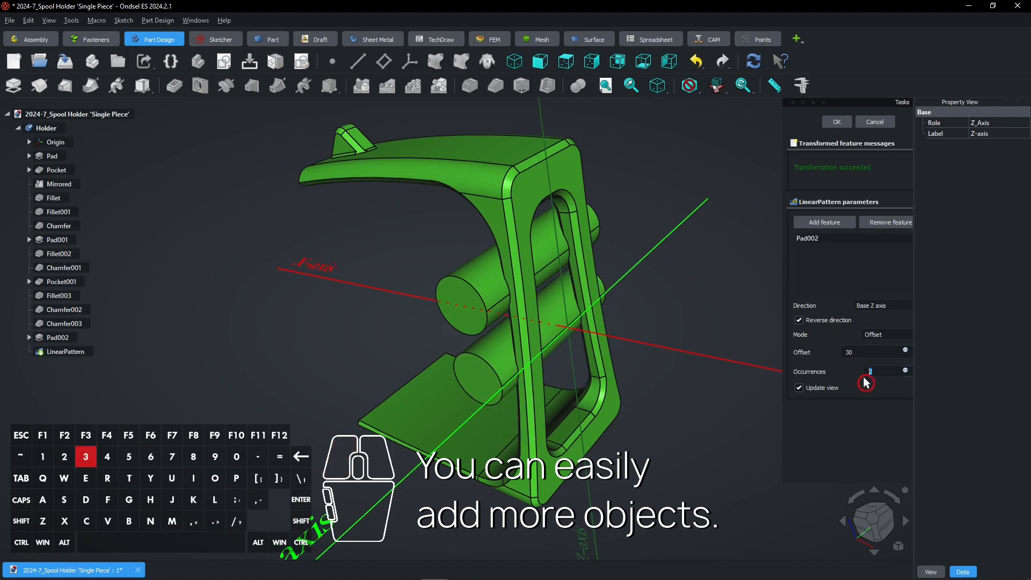
left_click(906, 369)
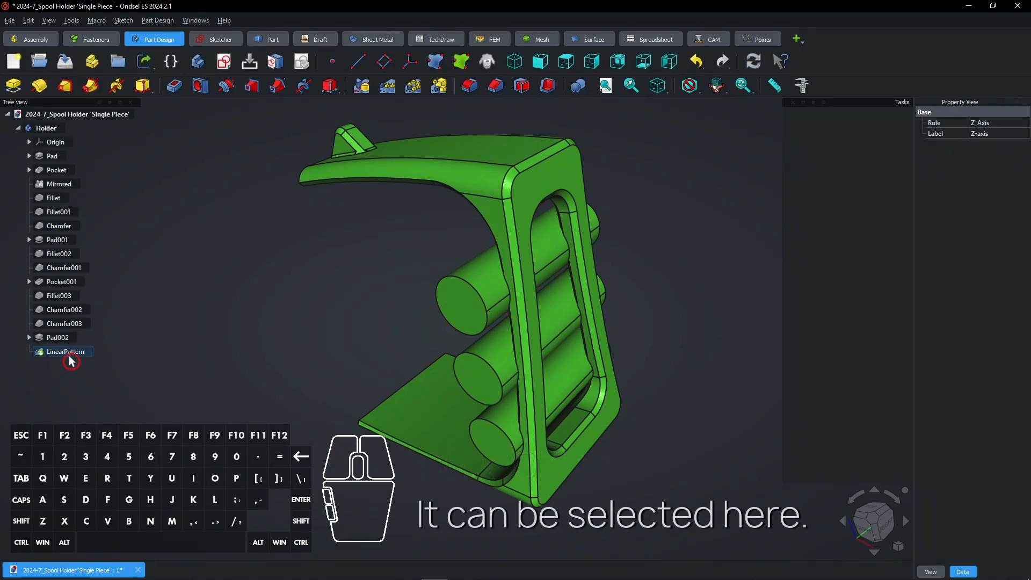
Step: Delete the LinearPattern and Pad002, then select Sketch006
left_click(65, 351)
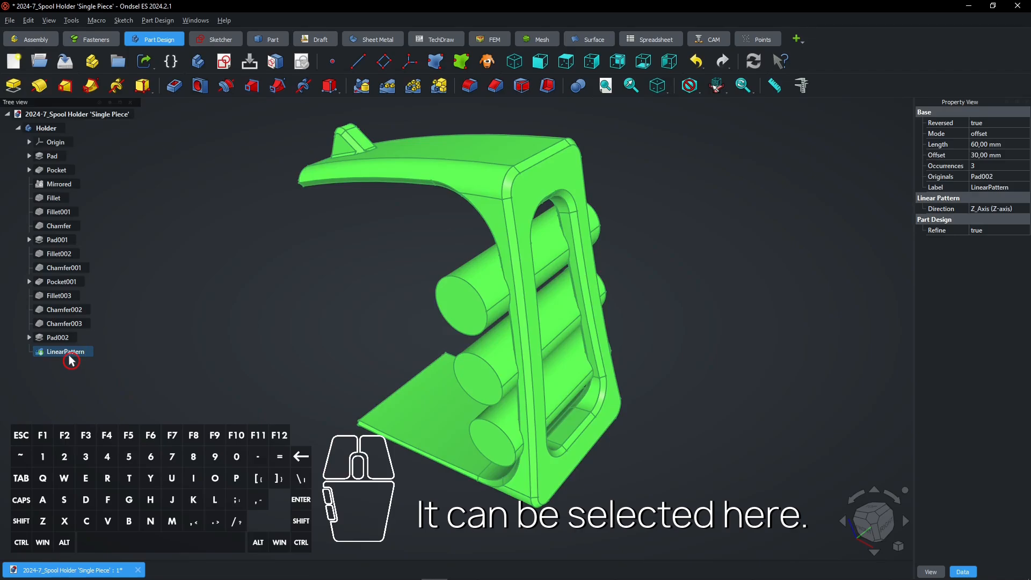
left_click(58, 338)
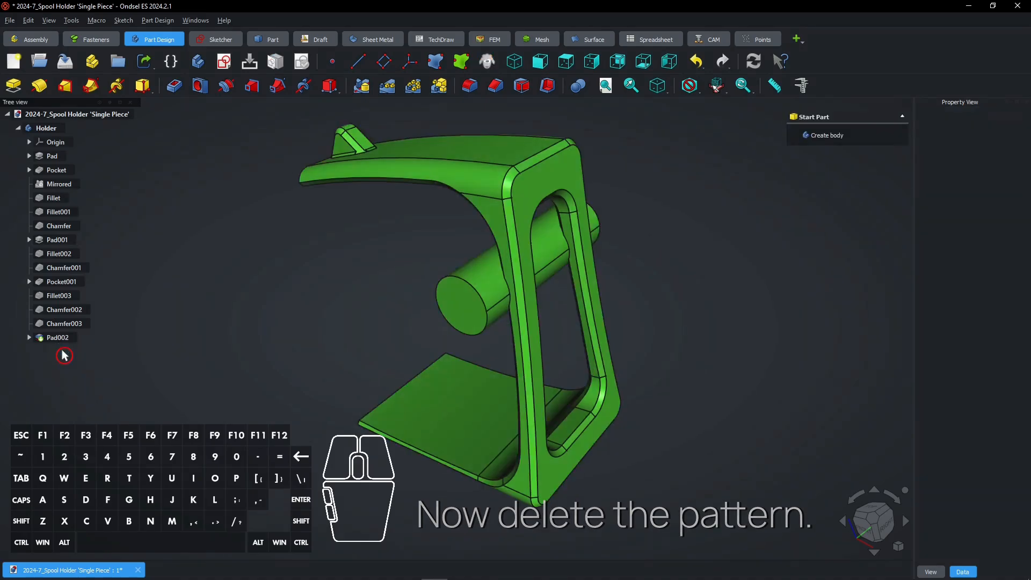
left_click(56, 337)
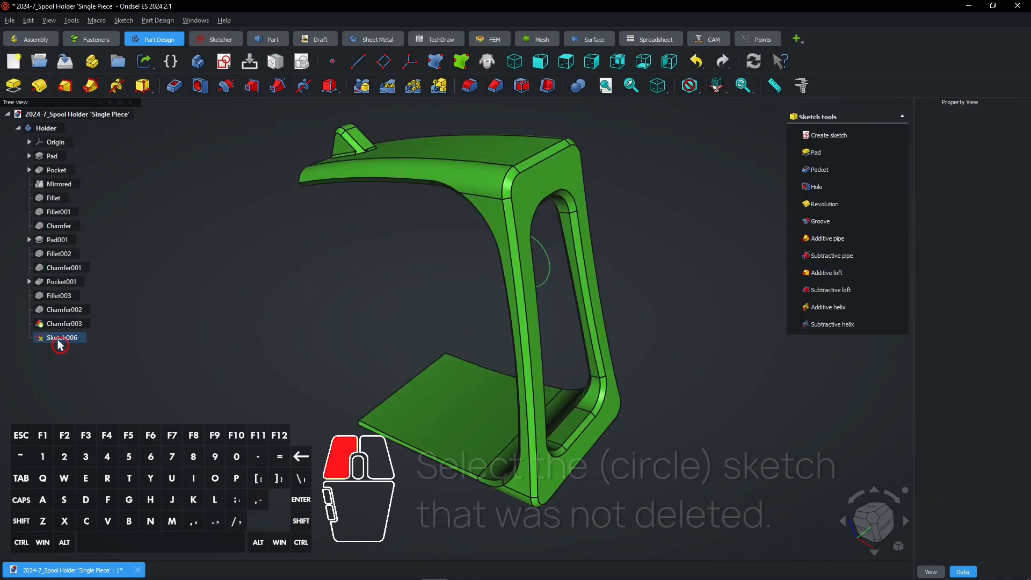
left_click(62, 337)
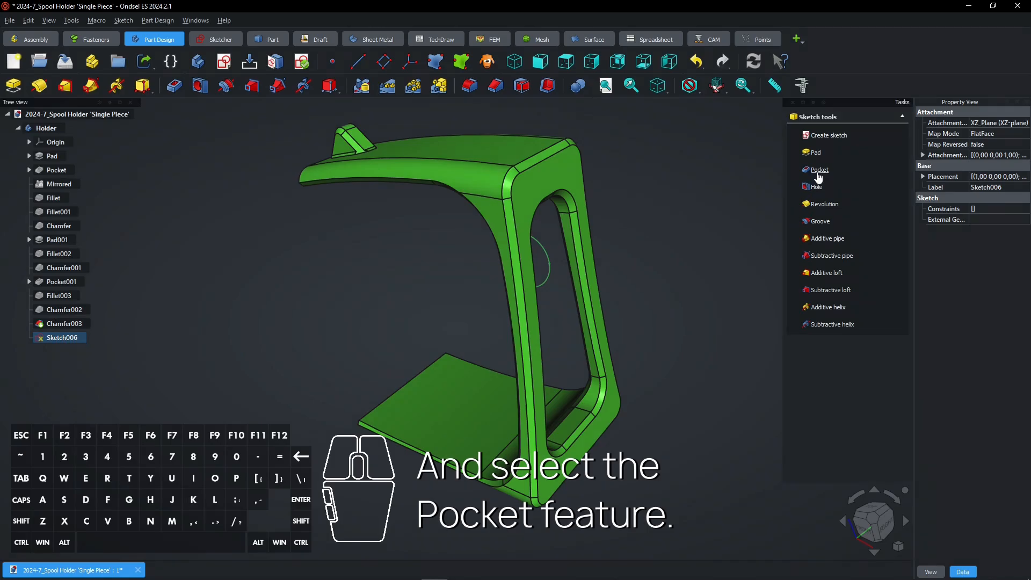
mouse_move(818, 170)
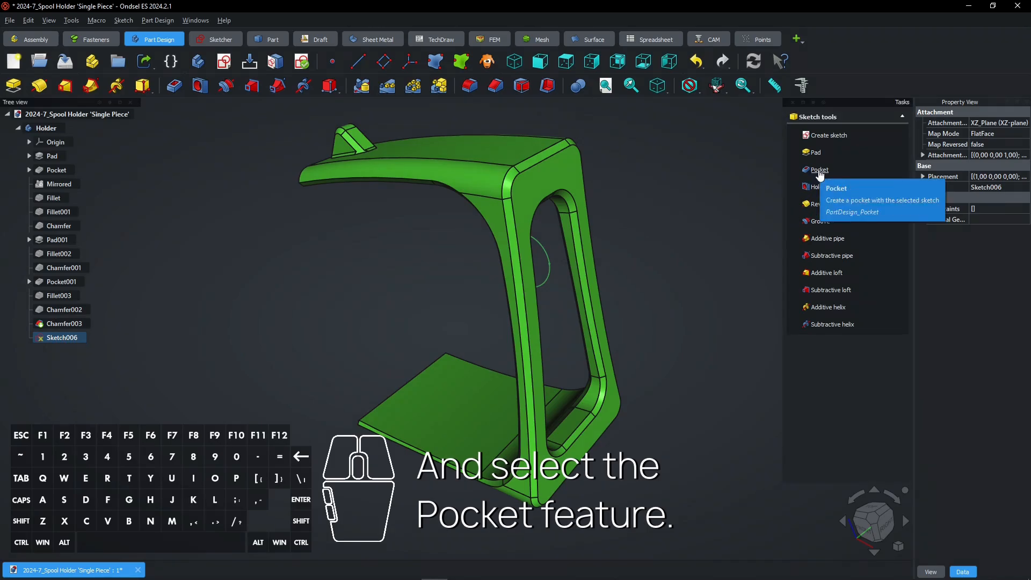
Step: Pocket Sketch006 Through all and symmetric to plane, reverting from a trial Dimension length
left_click(818, 169)
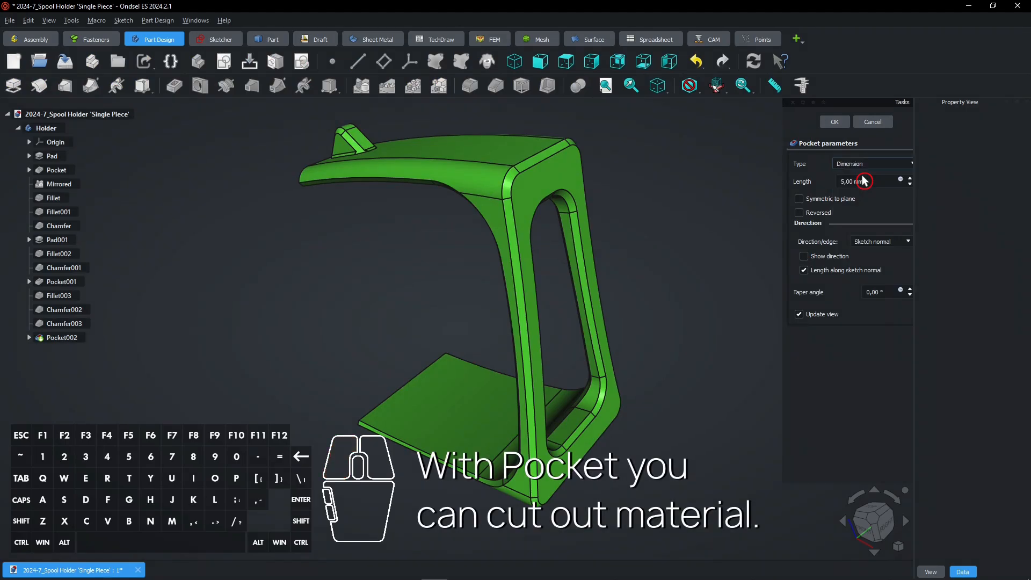
left_click(870, 163)
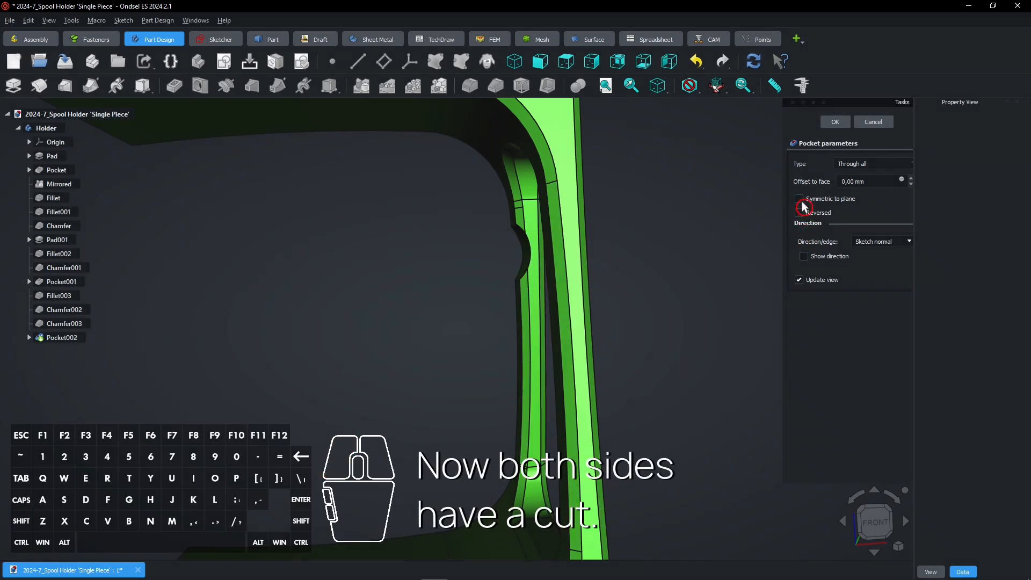
left_click(798, 199)
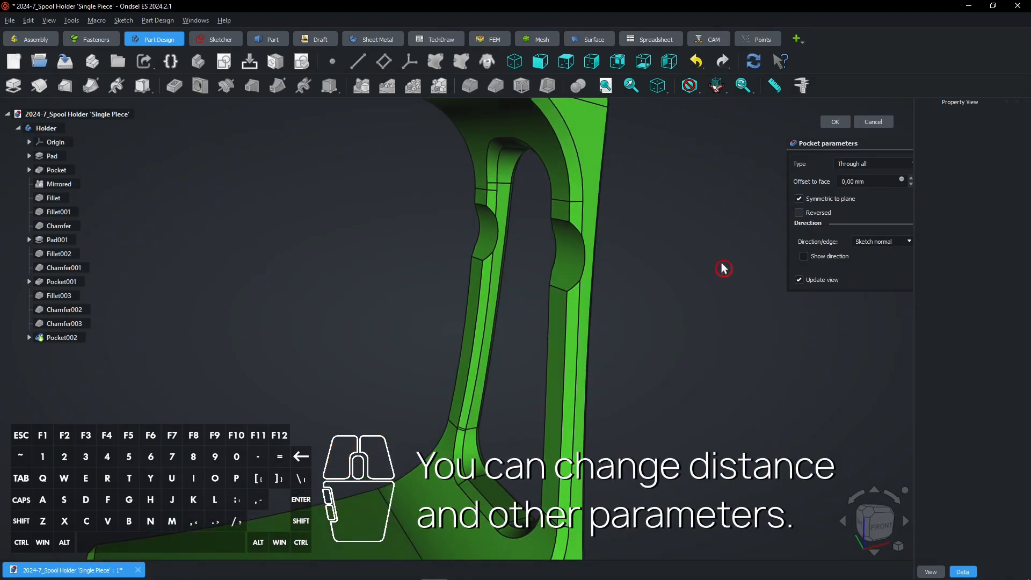
left_click(871, 163)
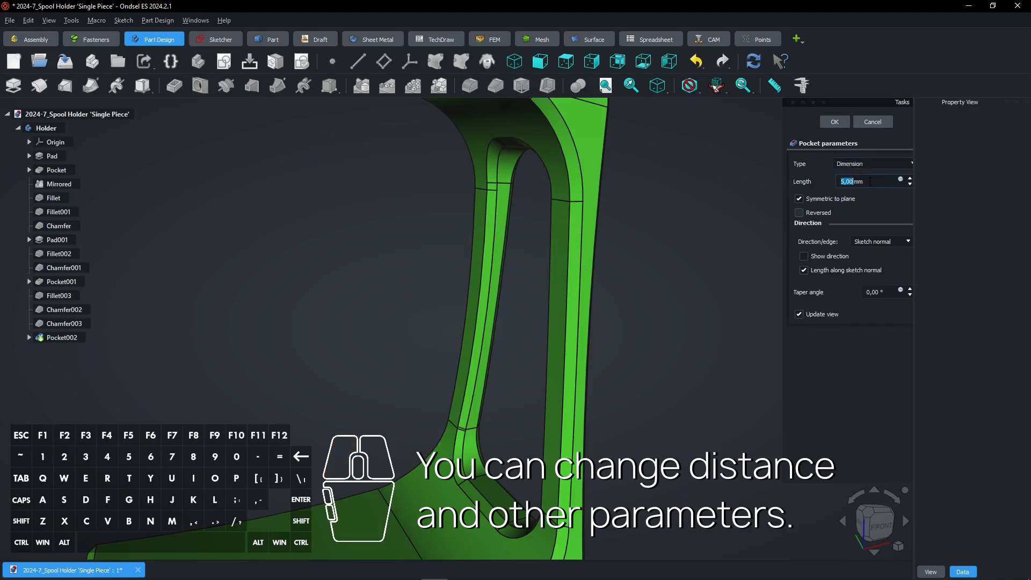
type("55")
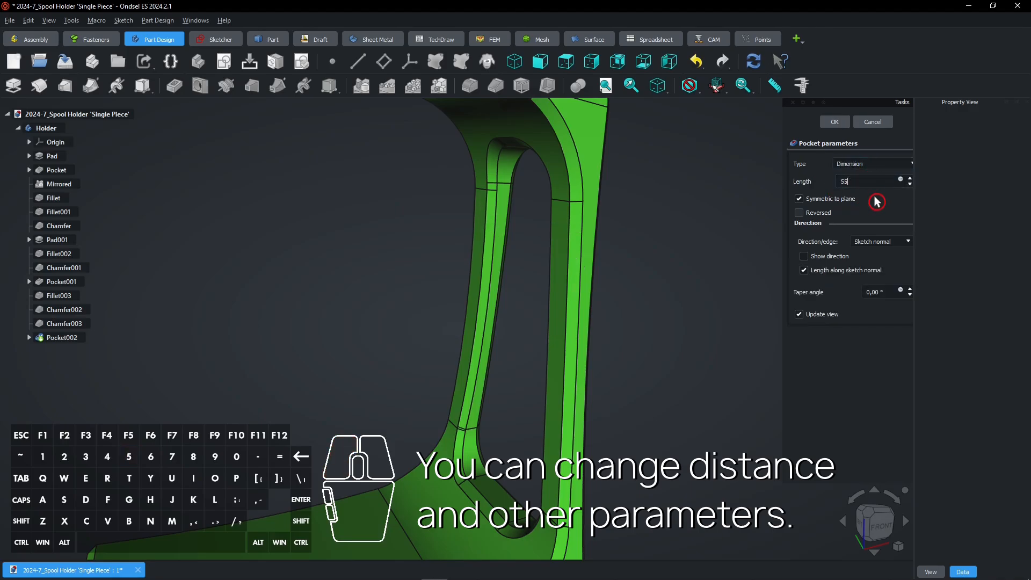
type("4")
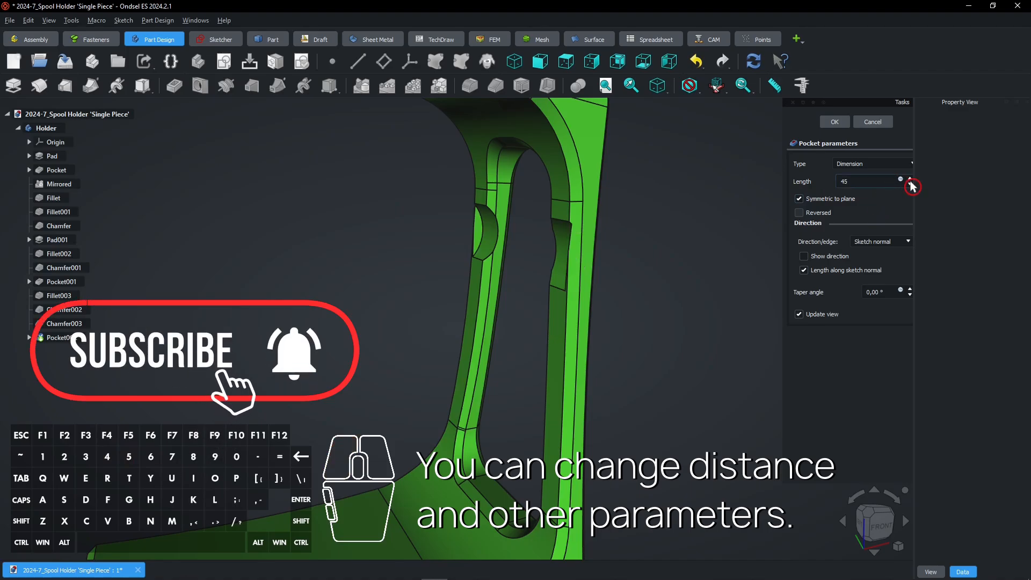
left_click(909, 185)
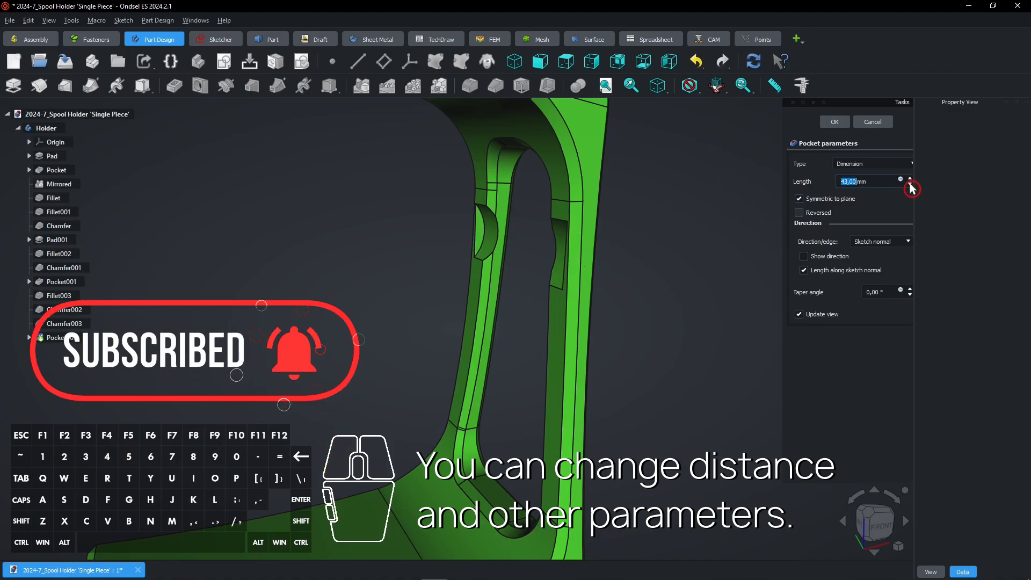
left_click(909, 185)
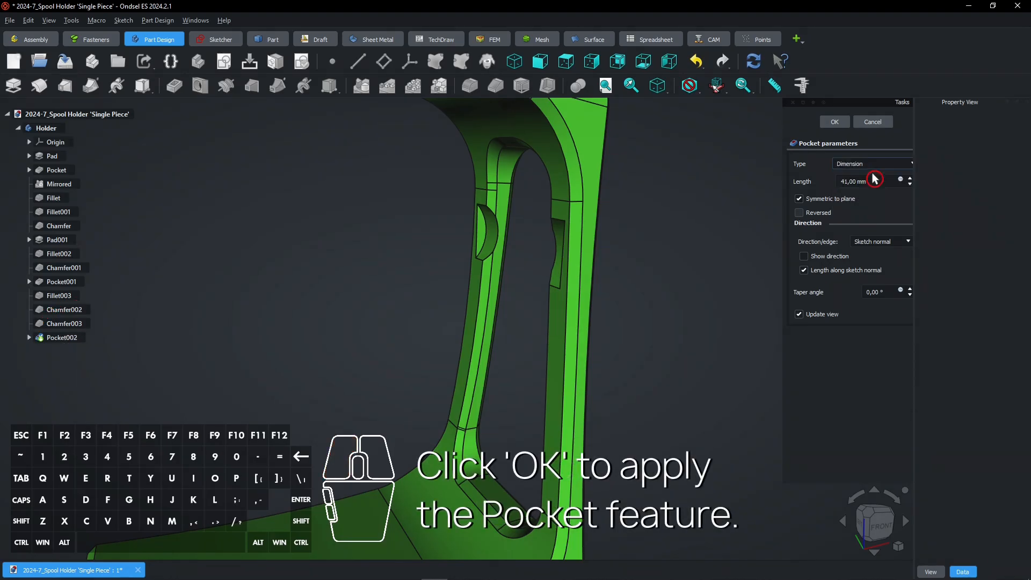
left_click(870, 164)
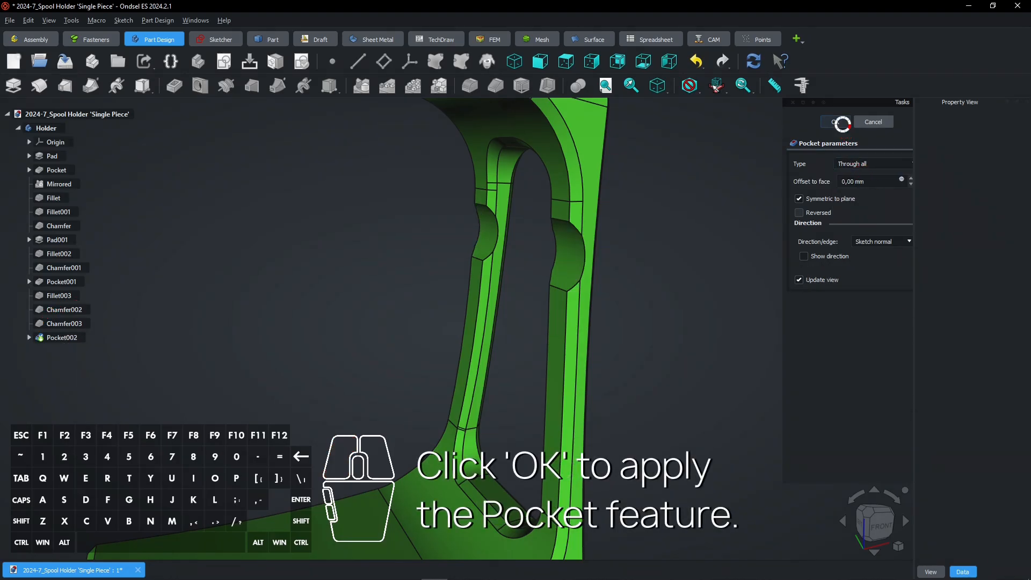
left_click(835, 122)
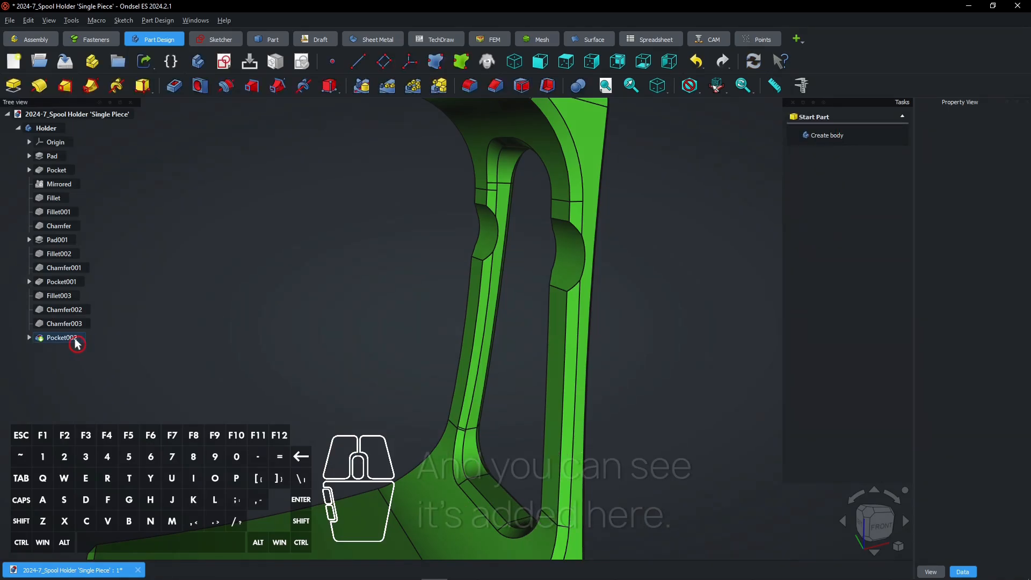
left_click(61, 338)
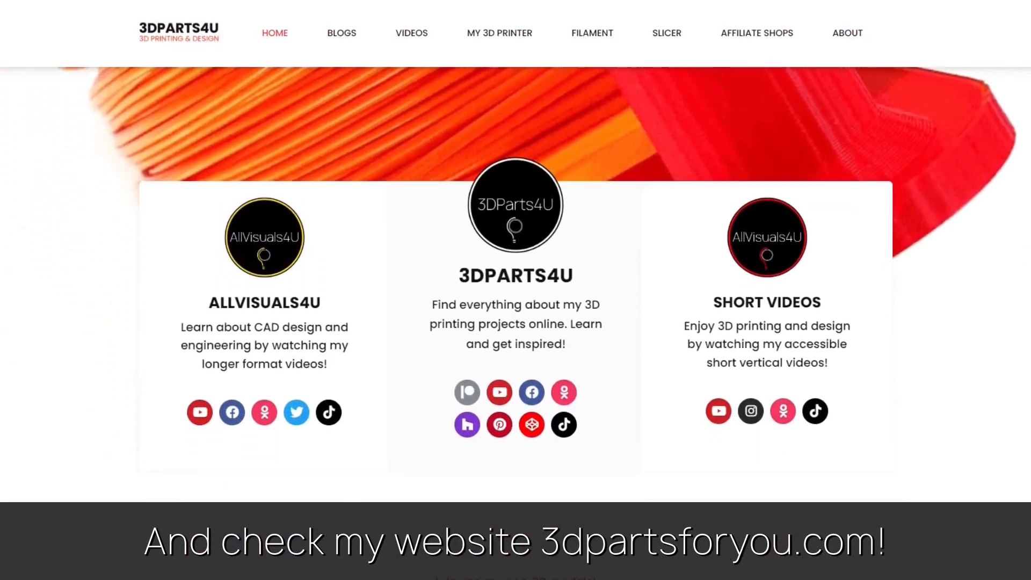
Step: Scroll the 3DParts4U home page down to the commercial access to 3D files section
scroll("down", 3)
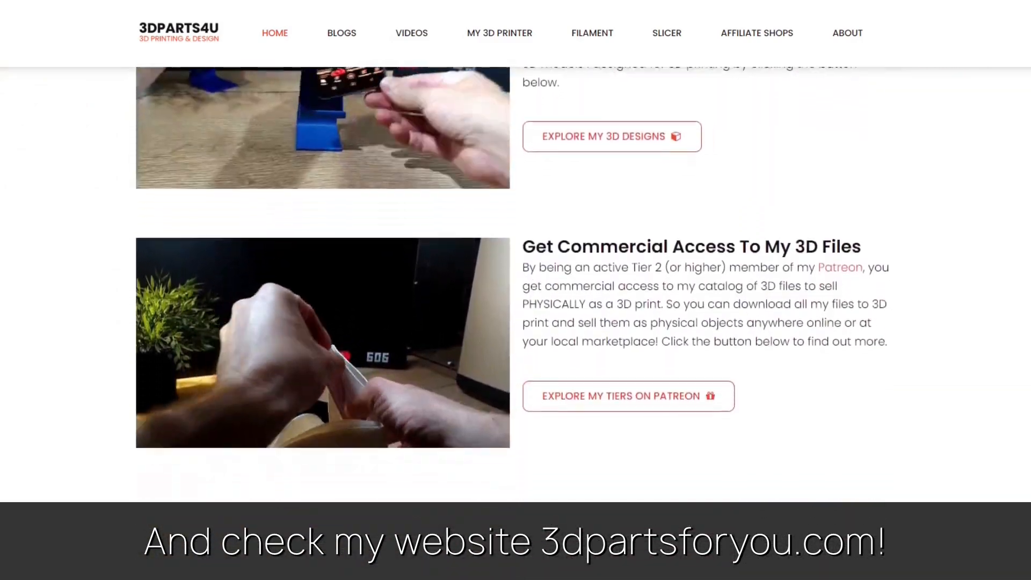